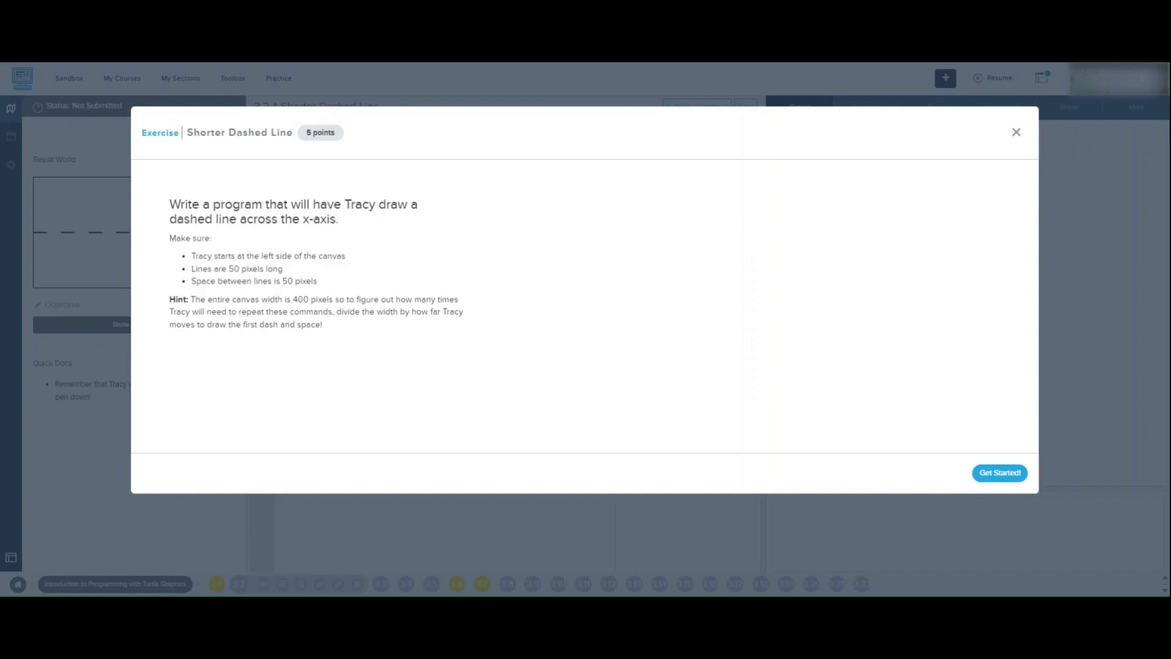
- Dismiss the Shorter Dashed Line description with Get Started to reach the empty main.py
{"action": "left_click", "coordinate": [999, 472]}
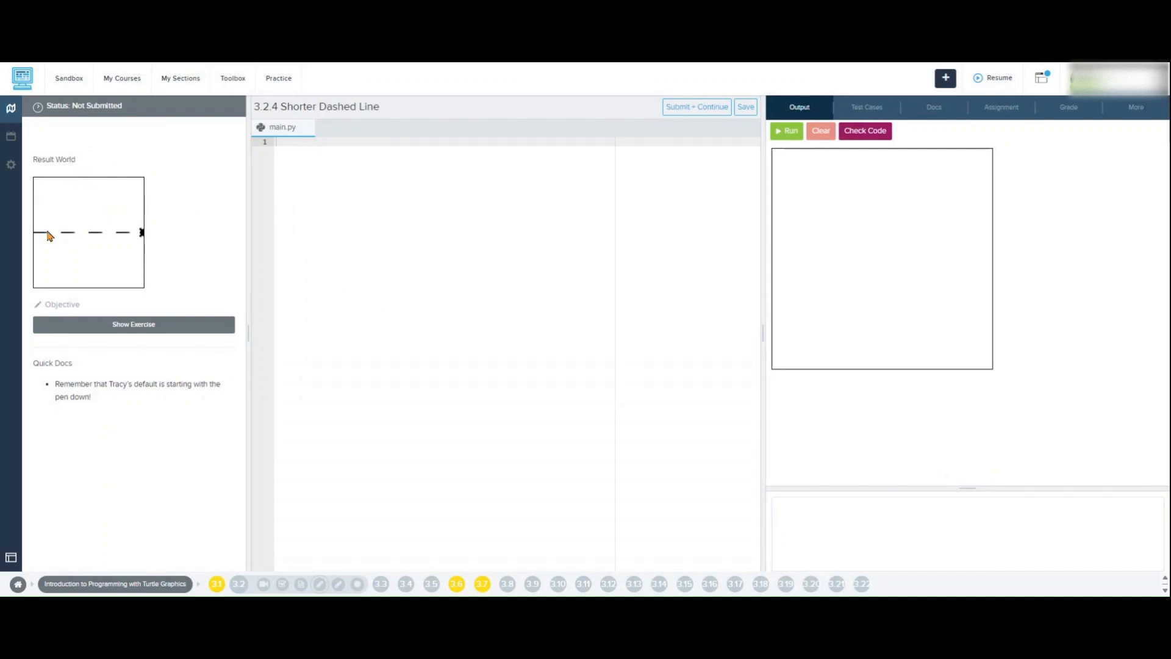
{"action": "mouse_move", "coordinate": [150, 237]}
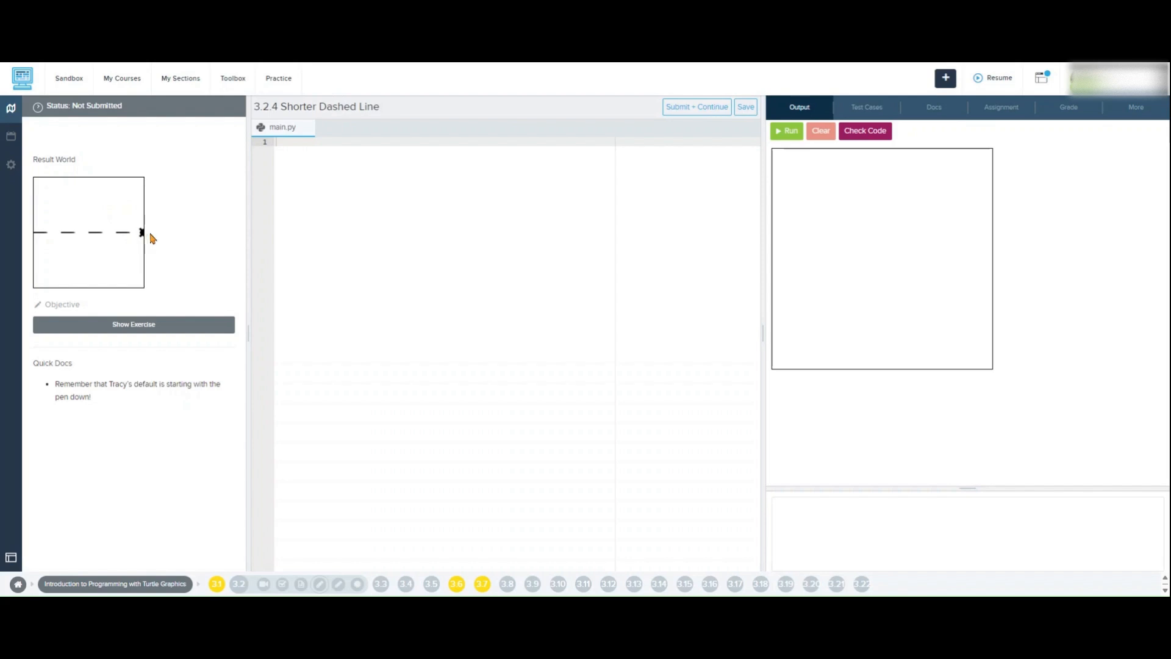
{"action": "mouse_move", "coordinate": [130, 245]}
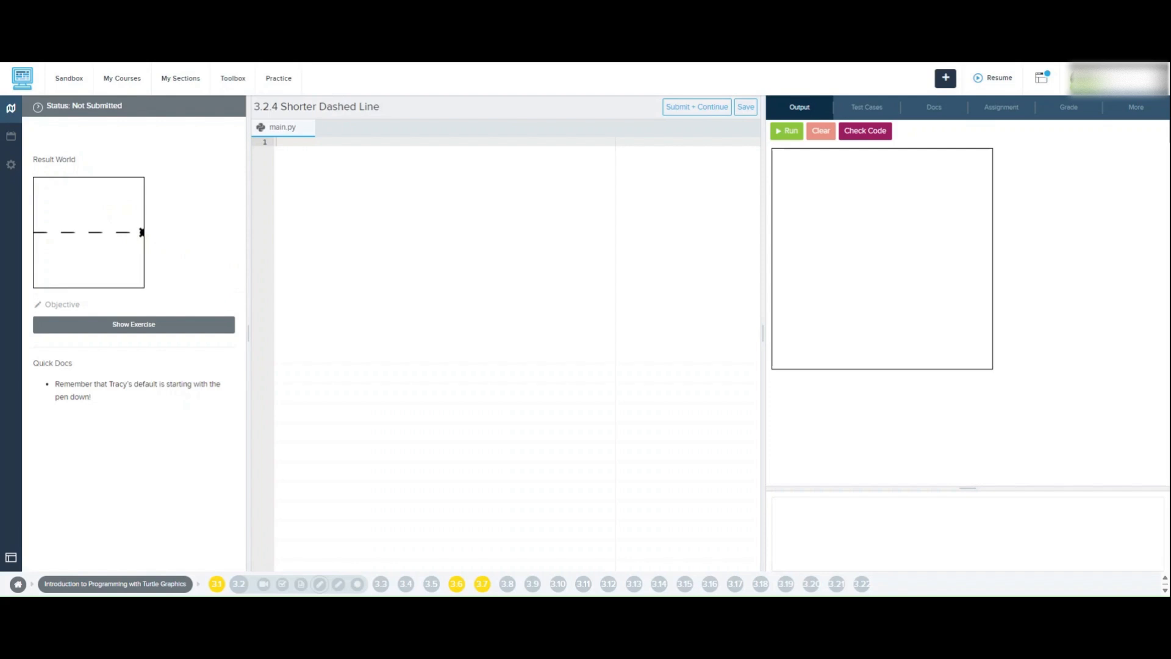
- Write '#canvas = 400', penup() and backward(200), then run it to move Tracy left
{"action": "left_click", "coordinate": [292, 143]}
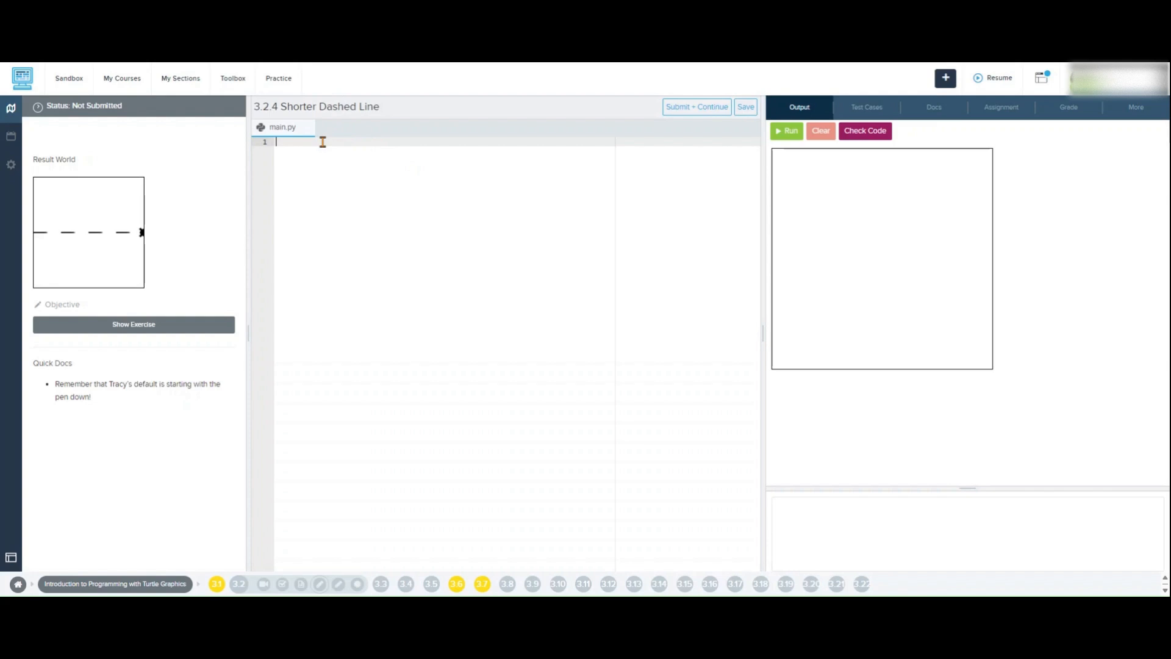
{"action": "type", "text": "#"}
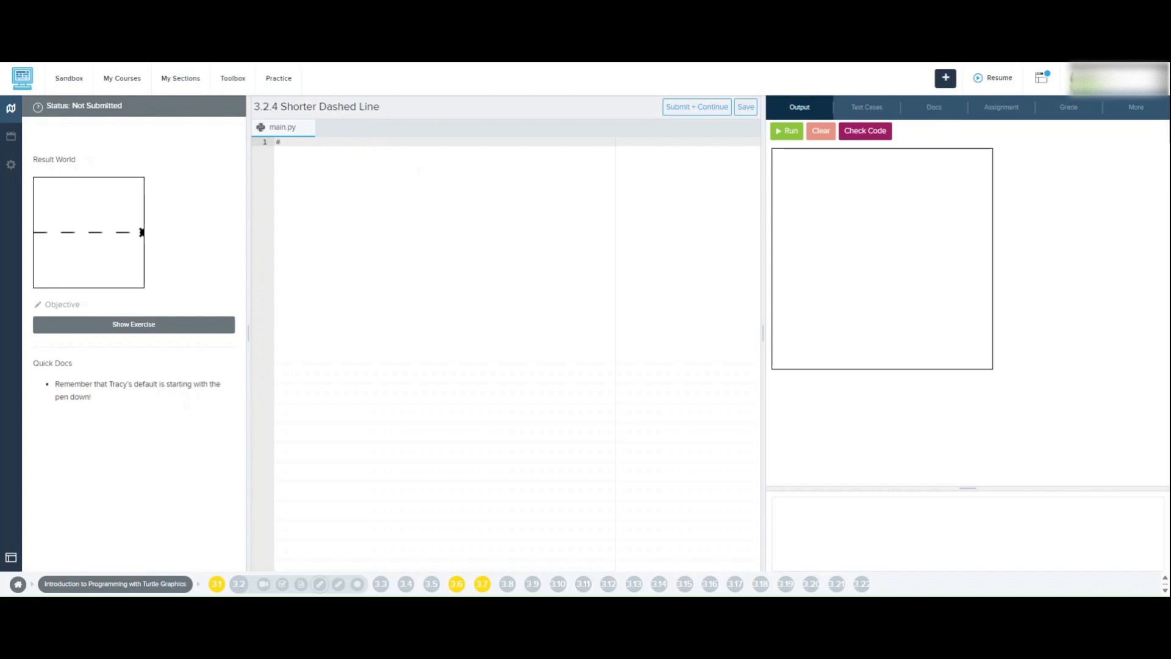
{"action": "type", "text": "canvas ="}
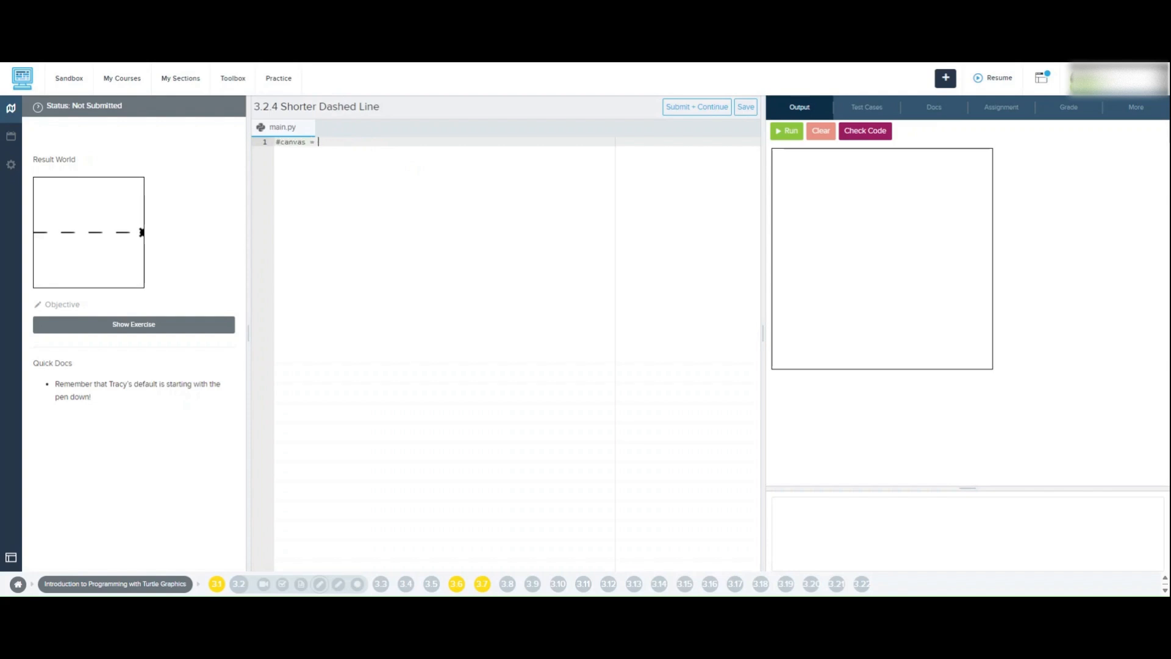
{"action": "type", "text": "400"}
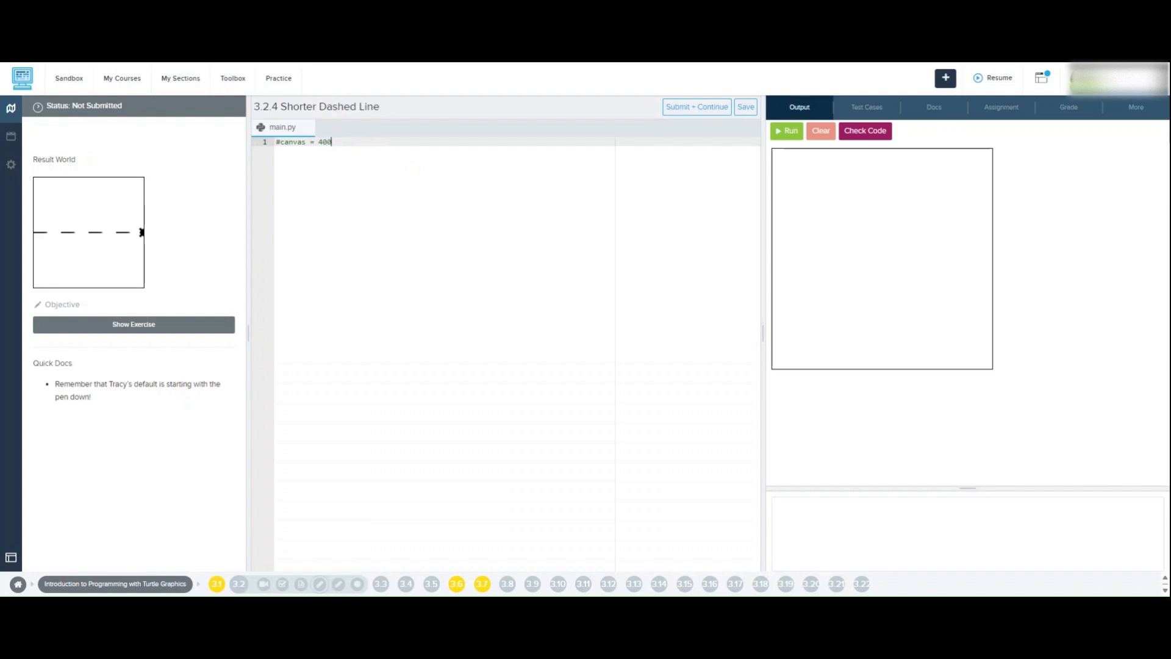
{"action": "mouse_move", "coordinate": [453, 125]}
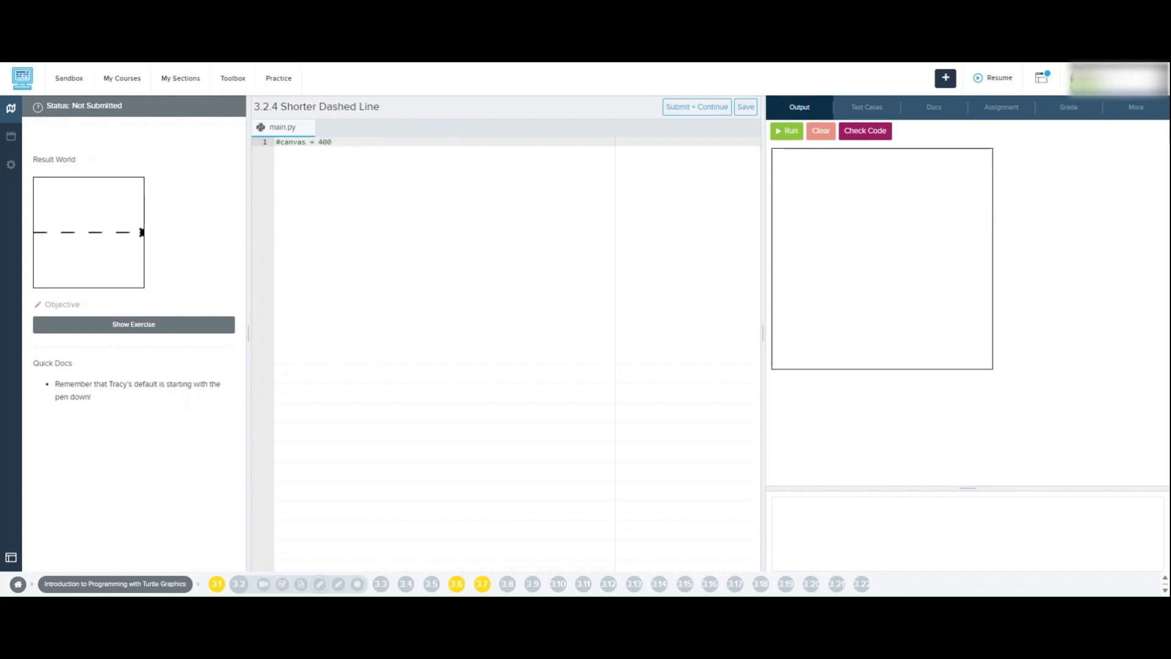
{"action": "key", "text": "enter"}
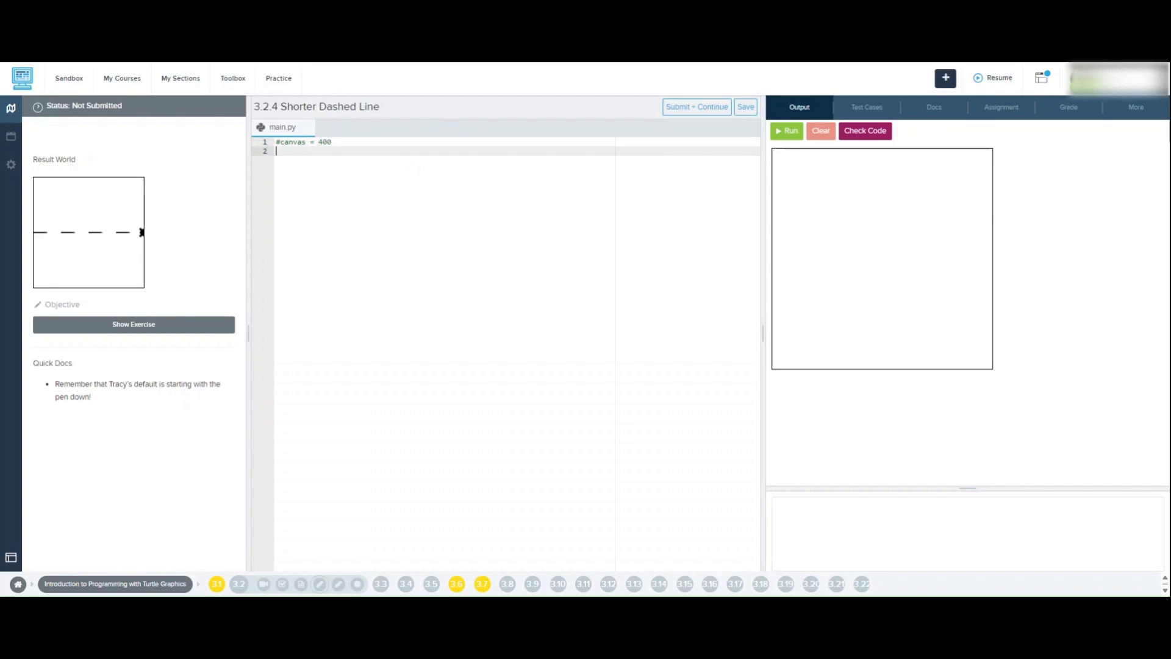
{"action": "type", "text": "pen"}
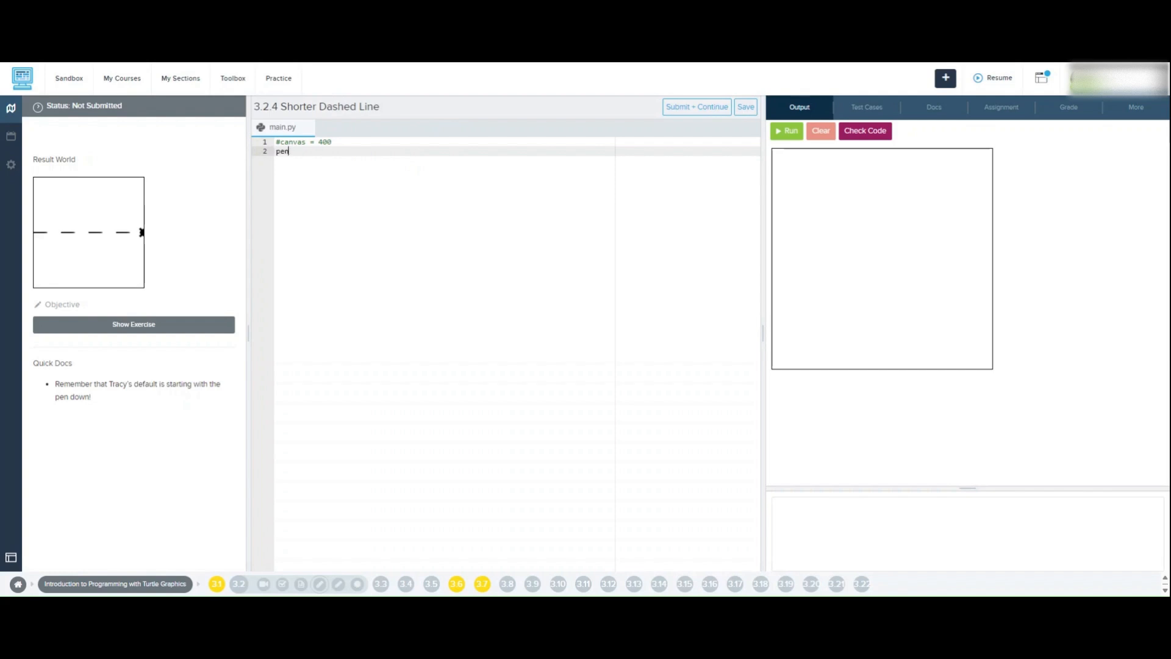
{"action": "type", "text": "up()"}
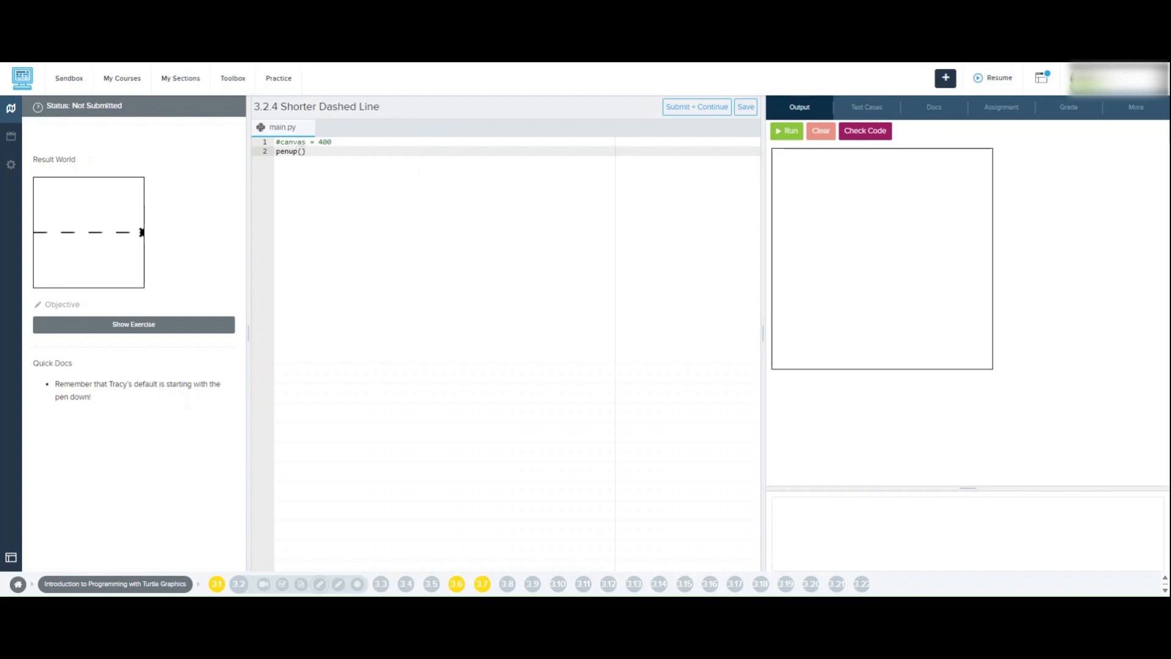
{"action": "key", "text": "enter"}
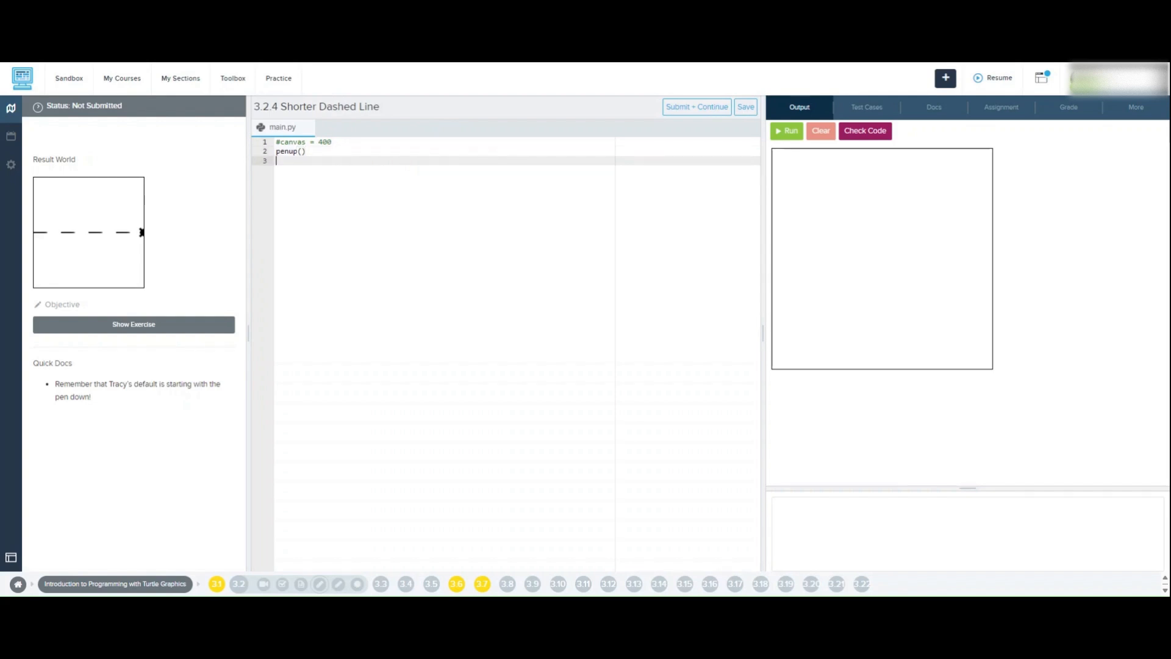
{"action": "type", "text": "backward"}
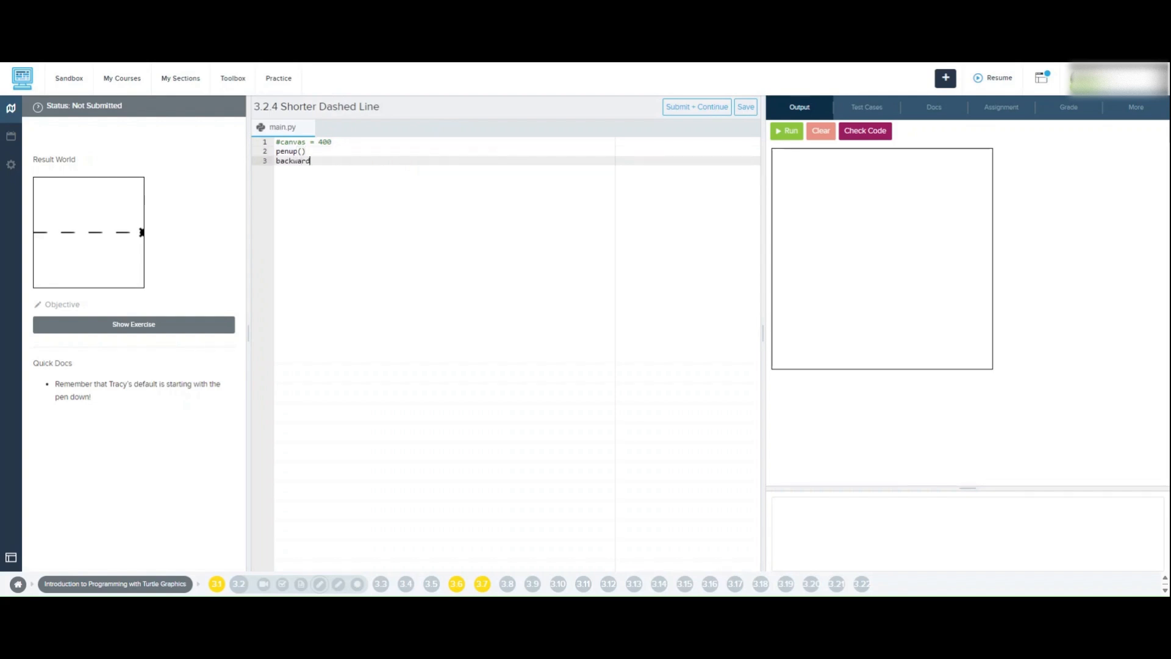
{"action": "type", "text": "(200)"}
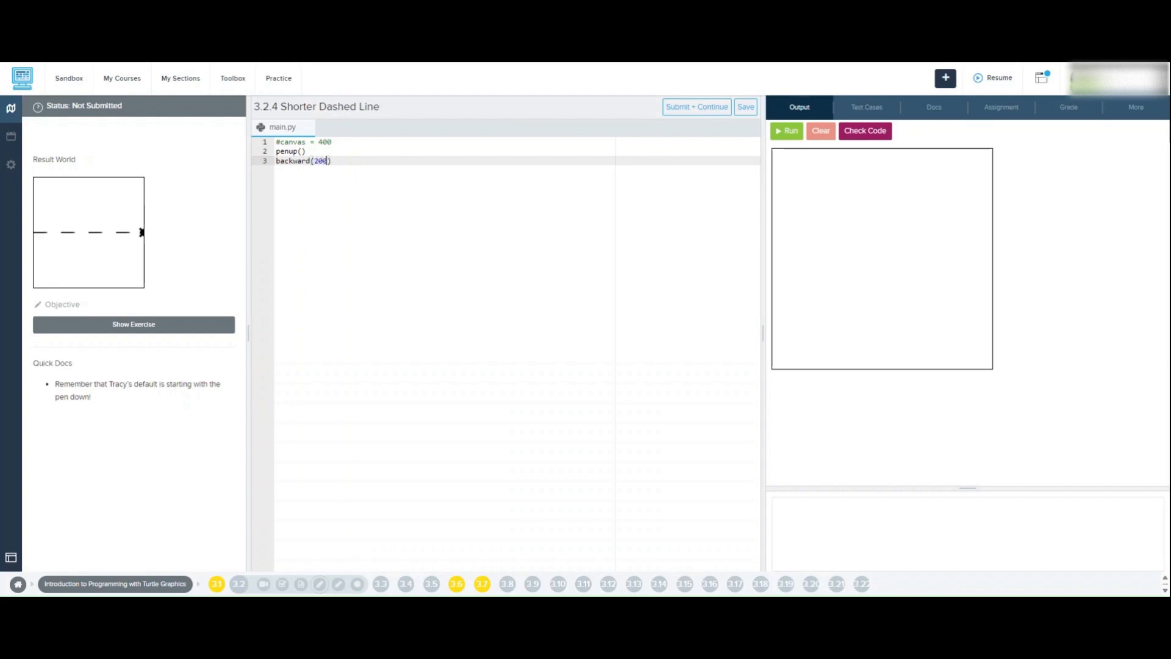
{"action": "left_click", "coordinate": [787, 131]}
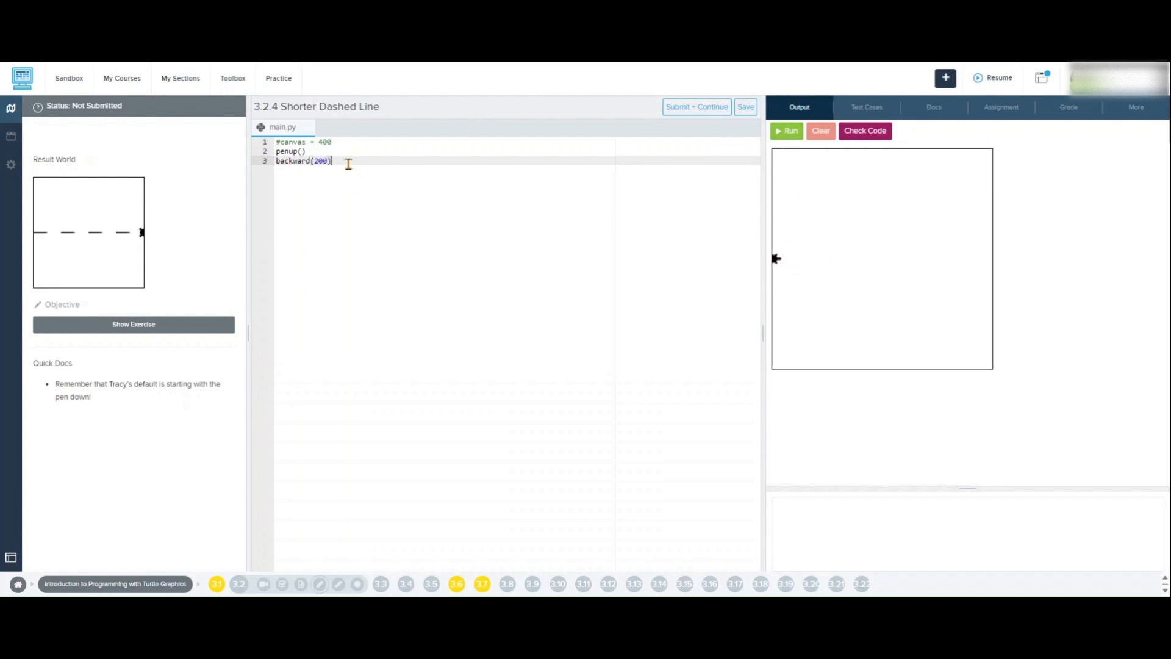
- Add pendown() and forward(50), then run to draw the first dash
{"action": "key", "text": "Enter"}
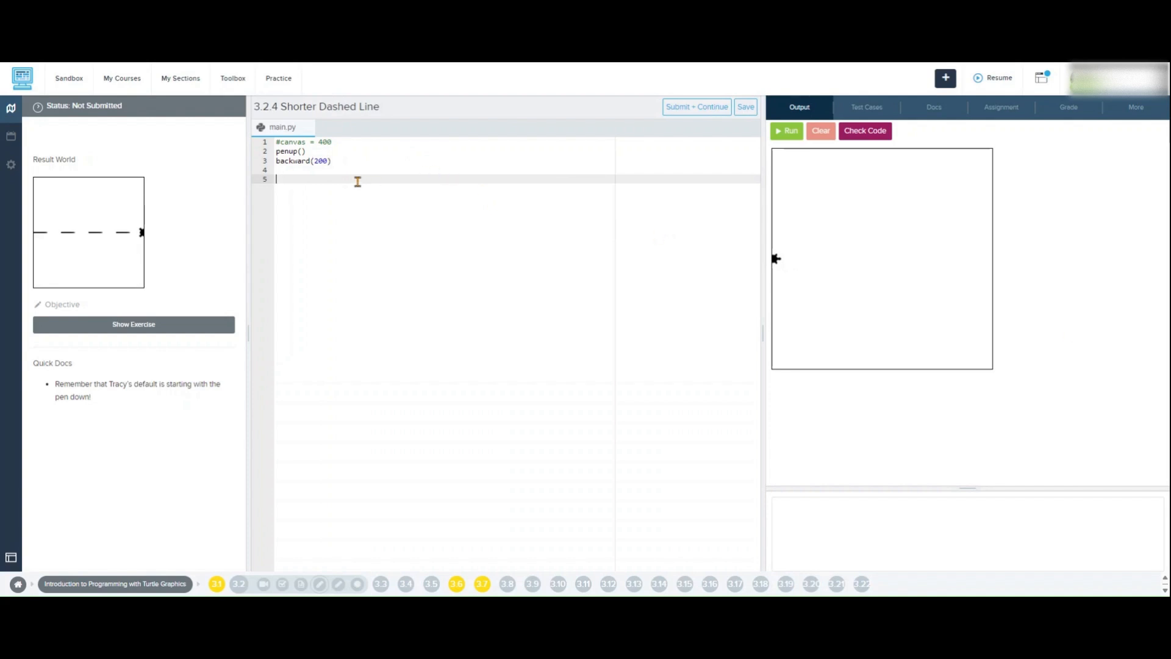
{"action": "type", "text": "pendown()"}
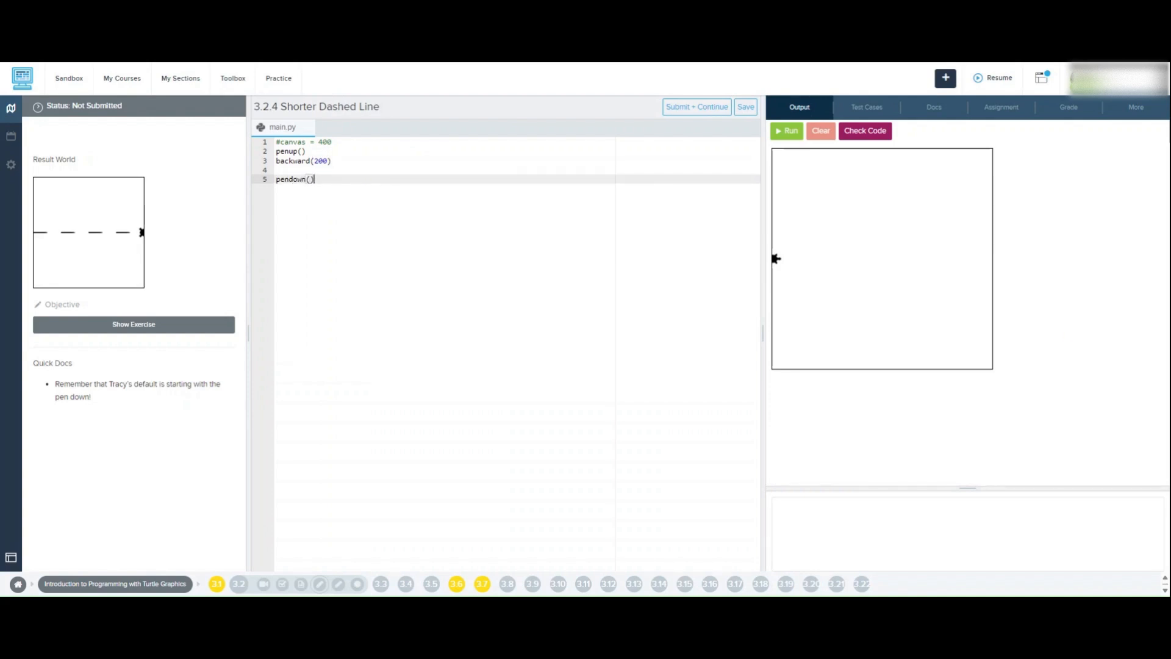
{"action": "type", "text": "forward"}
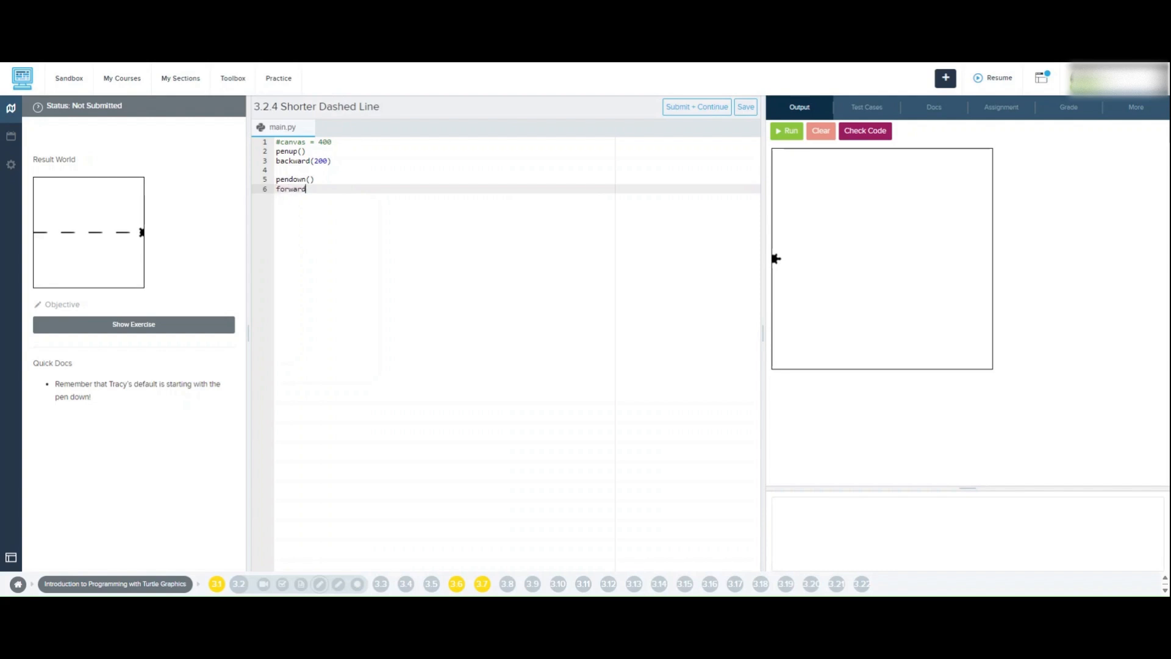
{"action": "type", "text": "(50)"}
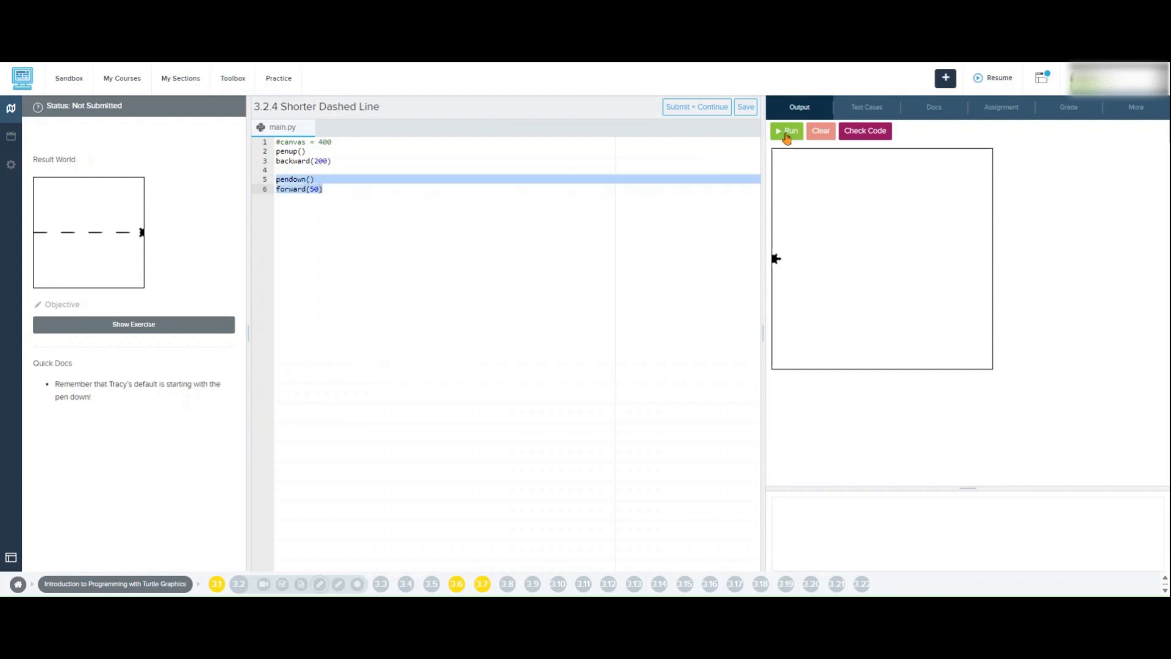
{"action": "left_click", "coordinate": [786, 130]}
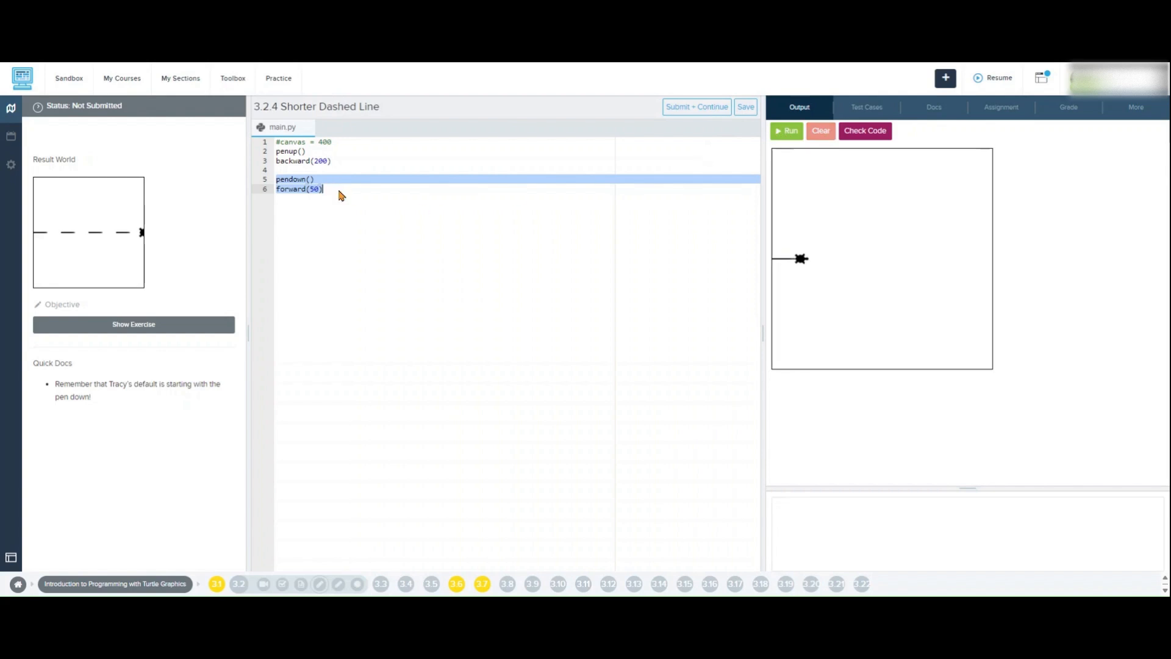
- Add penup() and forward(50) to leave a 50-pixel gap after the dash
{"action": "type", "text": "p"}
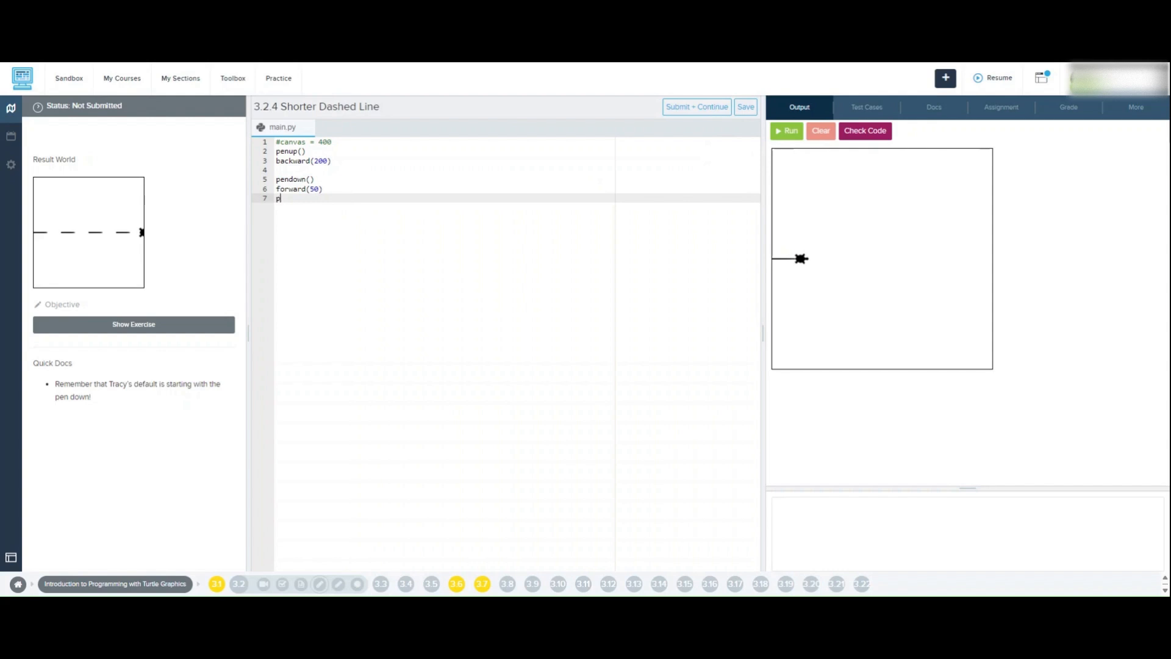
{"action": "type", "text": "enup()"}
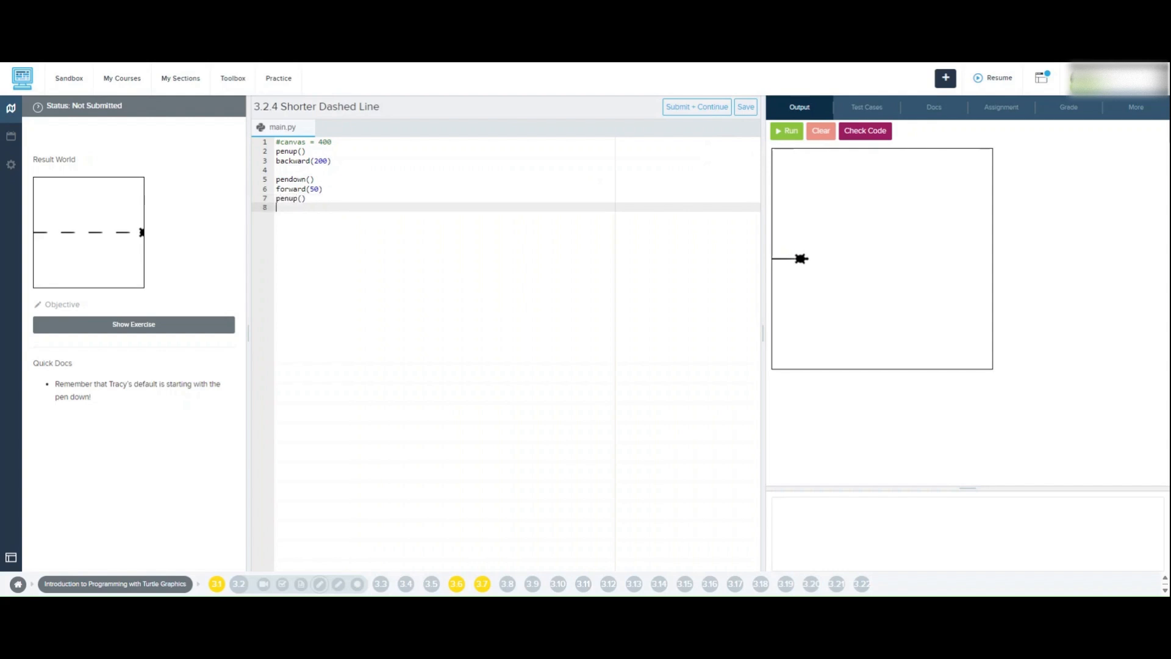
{"action": "type", "text": "forw"}
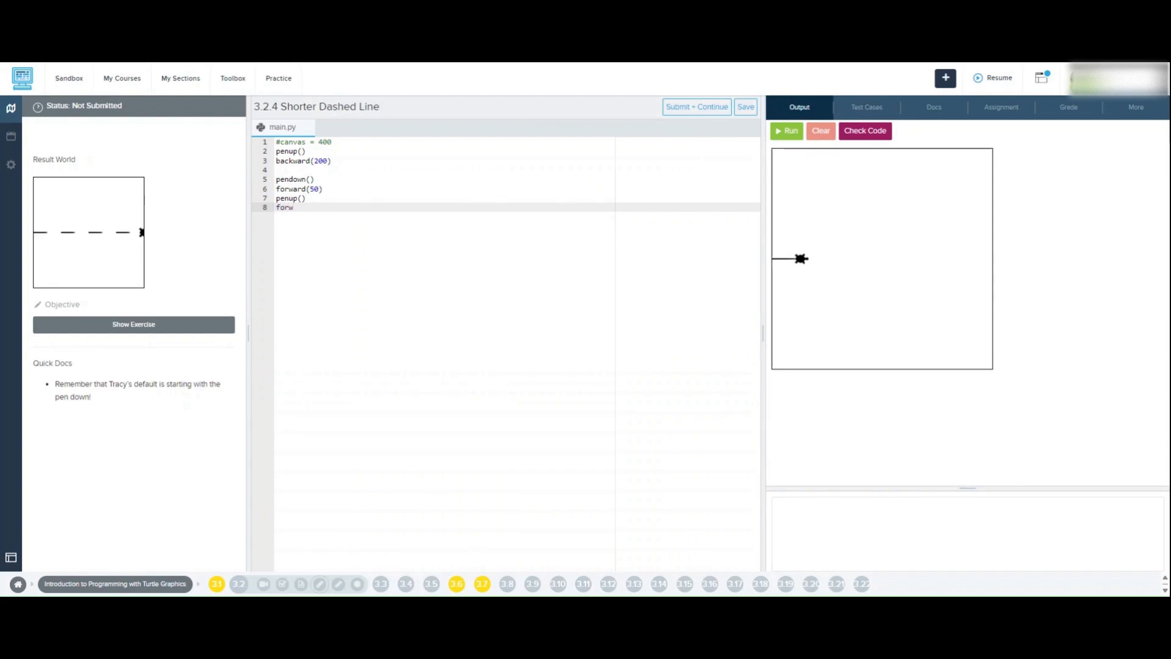
{"action": "type", "text": "ard"}
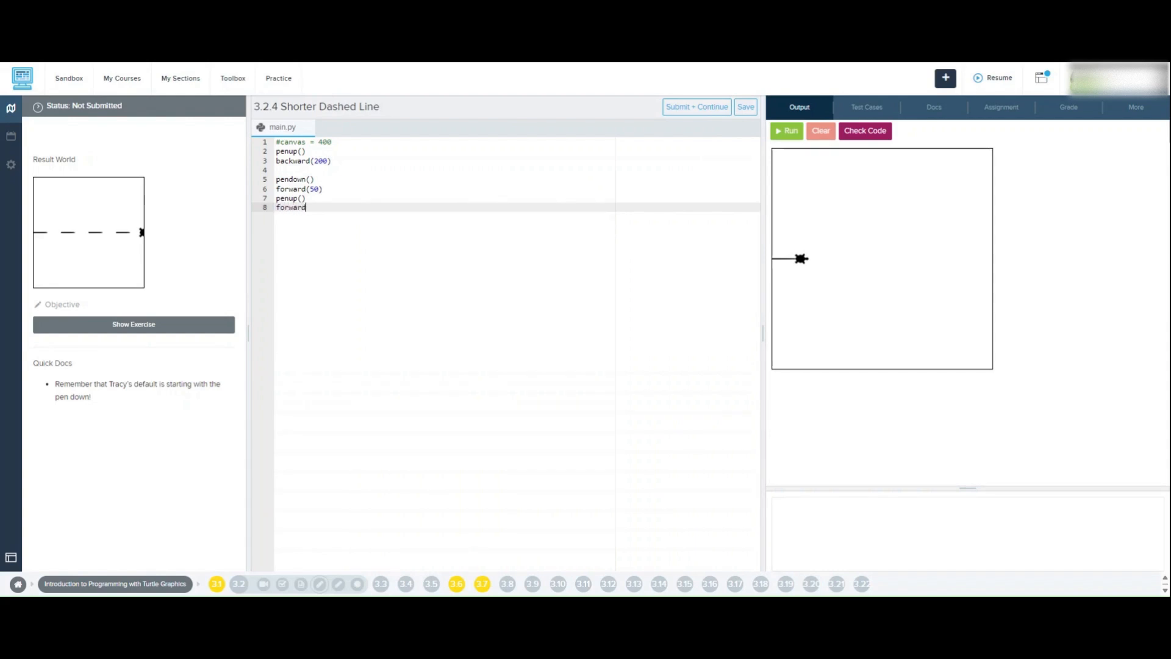
{"action": "type", "text": "(50)"}
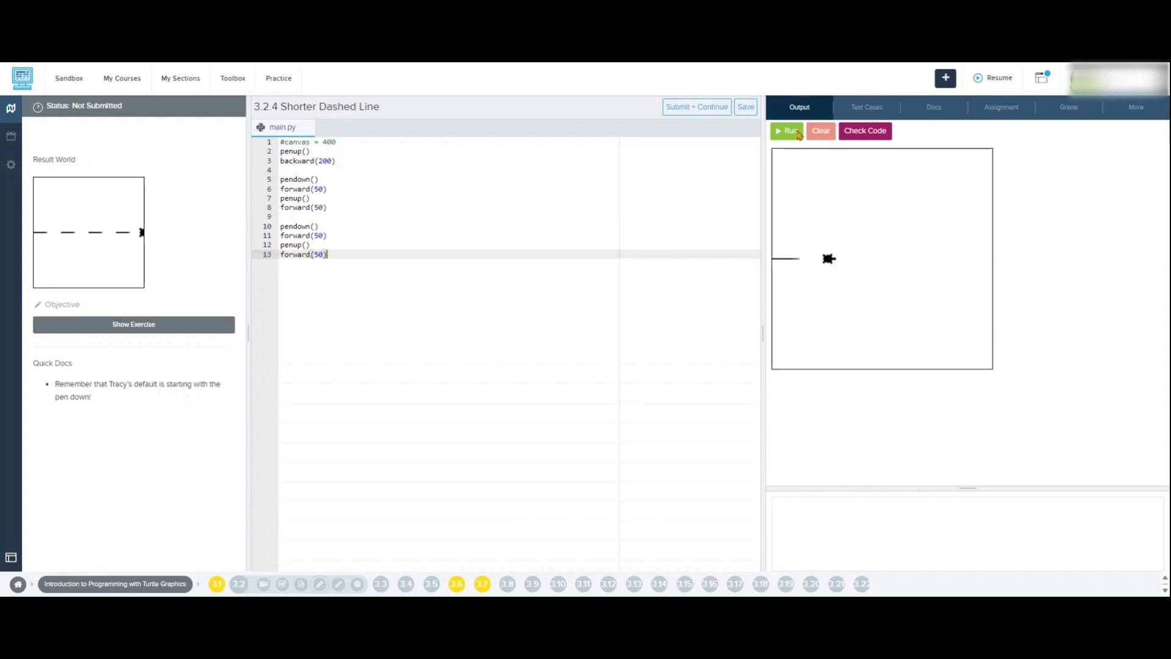
- Paste a fourth dash block and rerun to draw four dashes across the canvas
{"action": "left_click", "coordinate": [787, 130]}
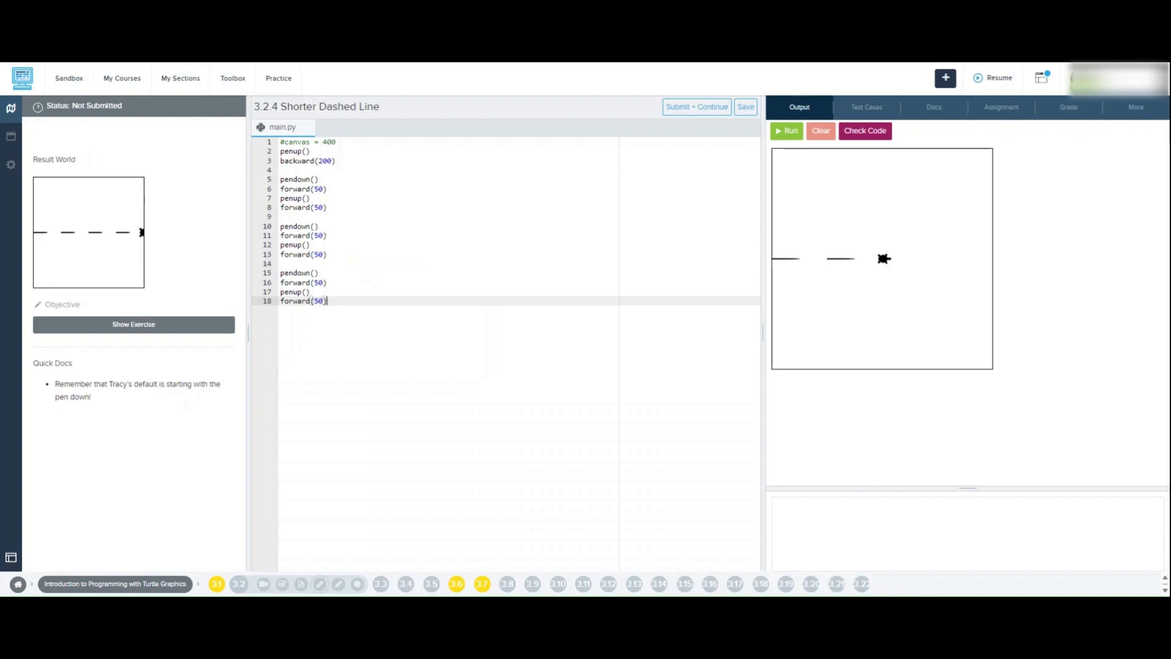
{"action": "key", "text": "Enter"}
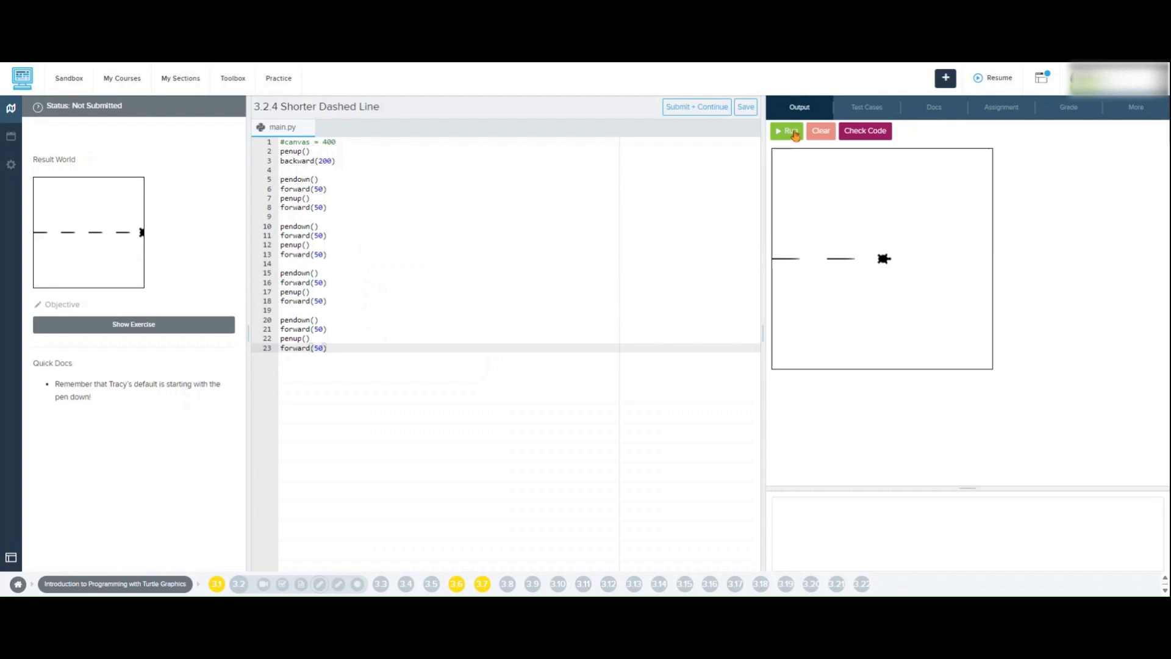
{"action": "left_click", "coordinate": [786, 130]}
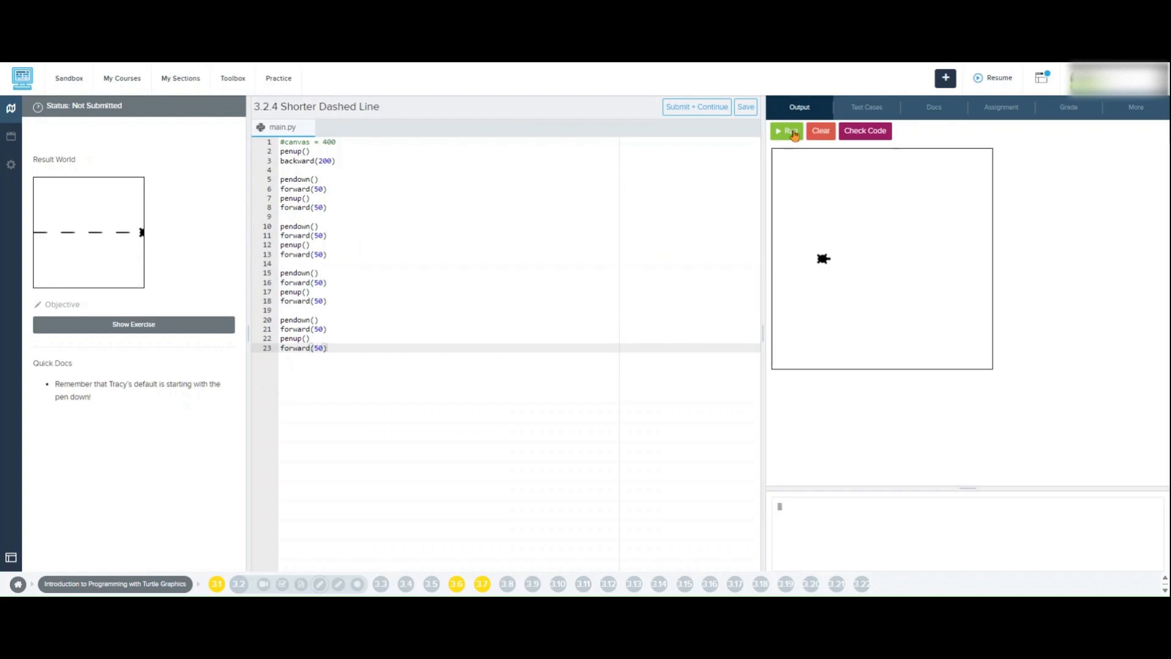
{"action": "left_click", "coordinate": [785, 131]}
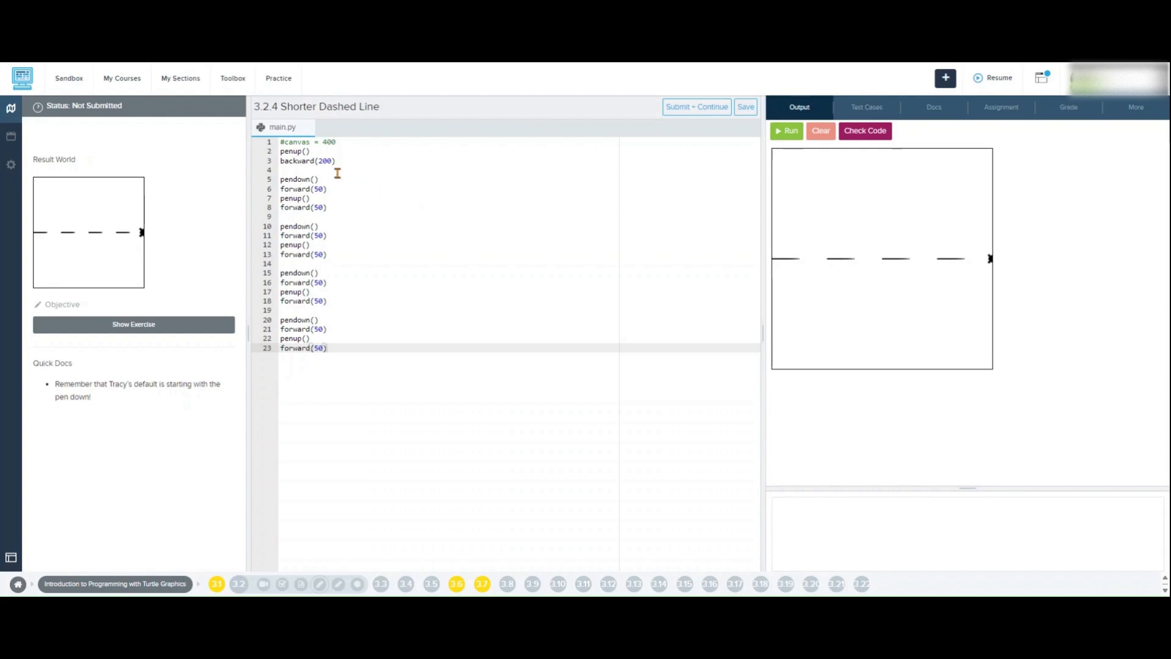
- Add '#dash 1' through '#dash 4' comments above each block and rerun the program
{"action": "key", "text": "Enter"}
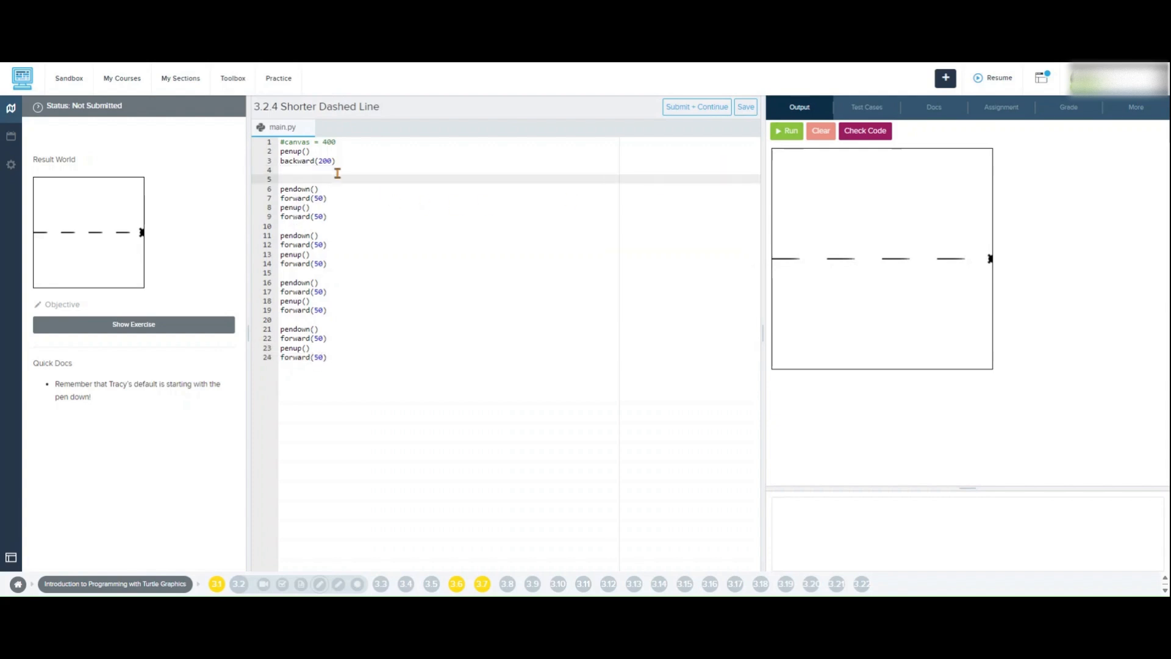
{"action": "type", "text": "#dash1"}
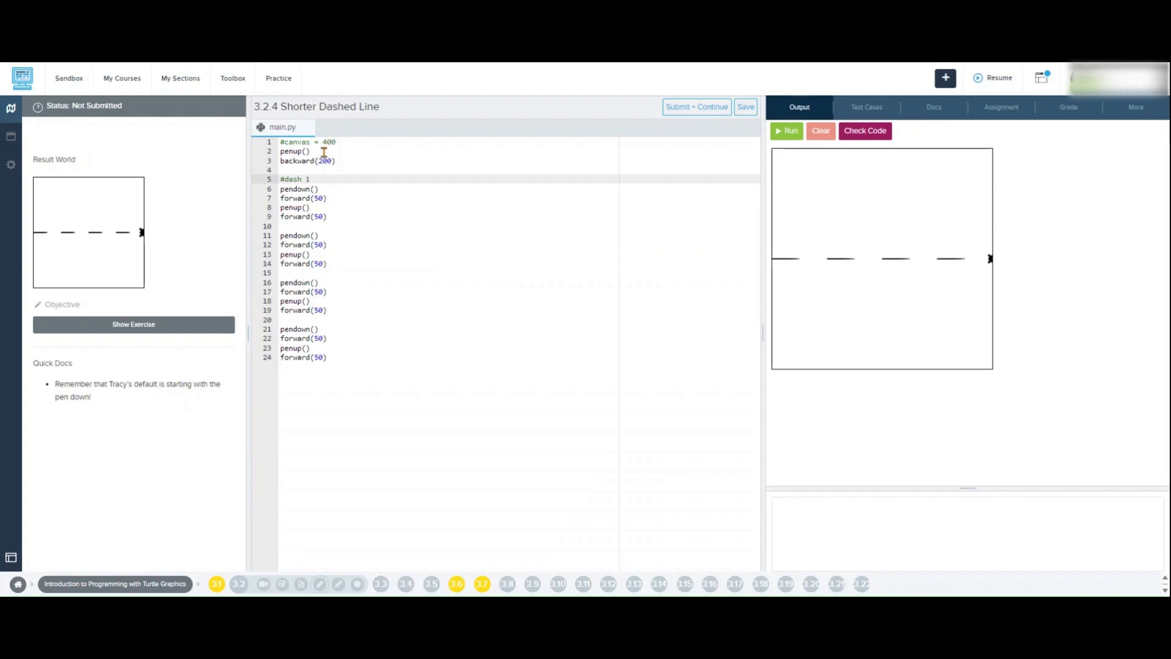
{"action": "type", "text": "#"}
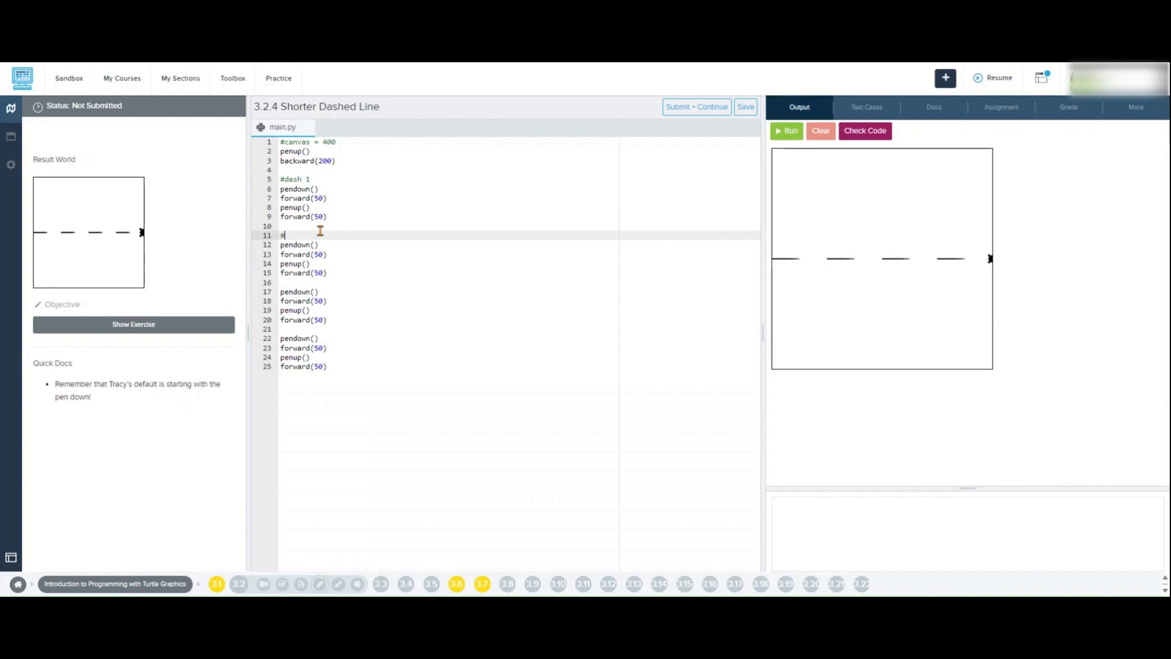
{"action": "type", "text": "dash 2"}
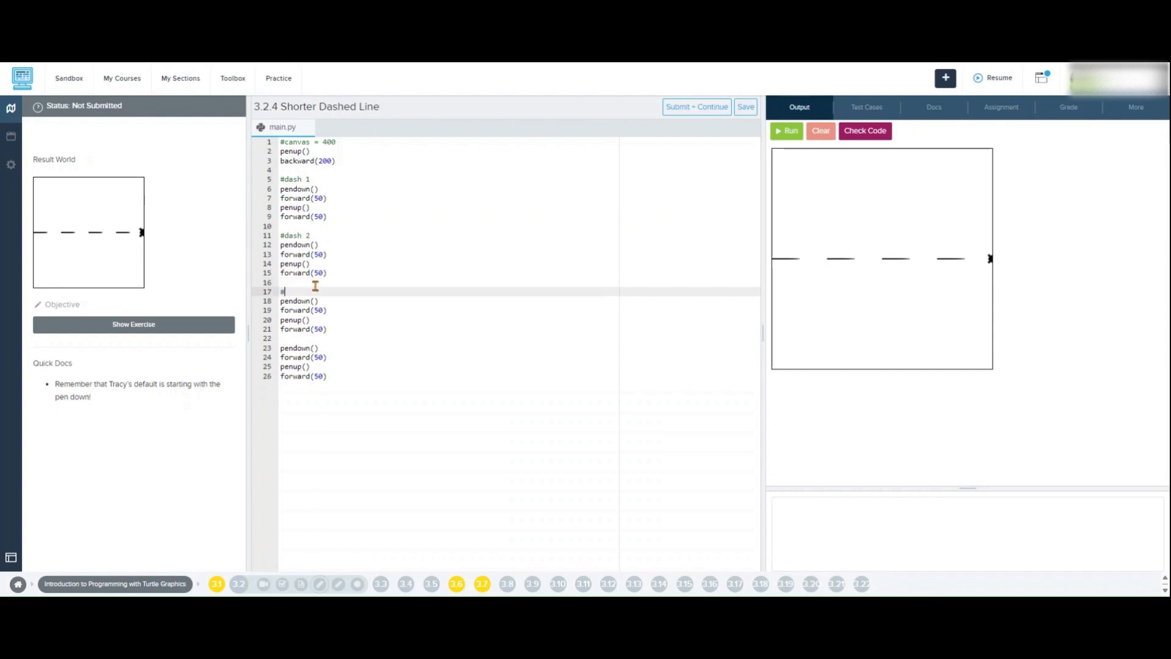
{"action": "type", "text": "dash 3"}
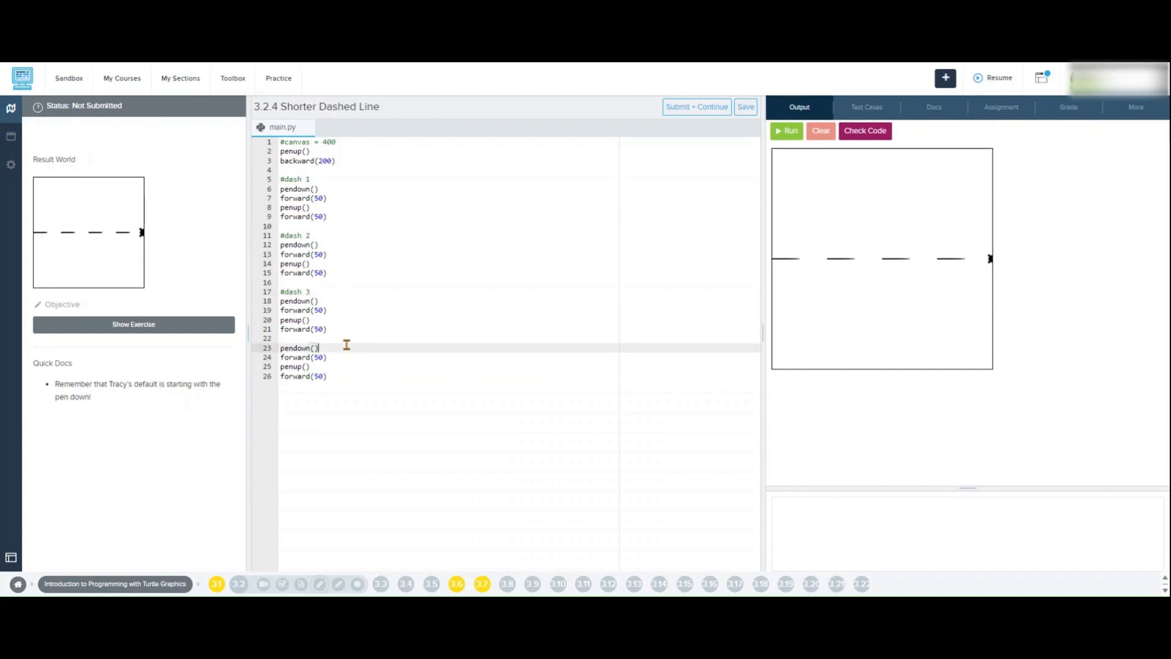
{"action": "key", "text": "Enter"}
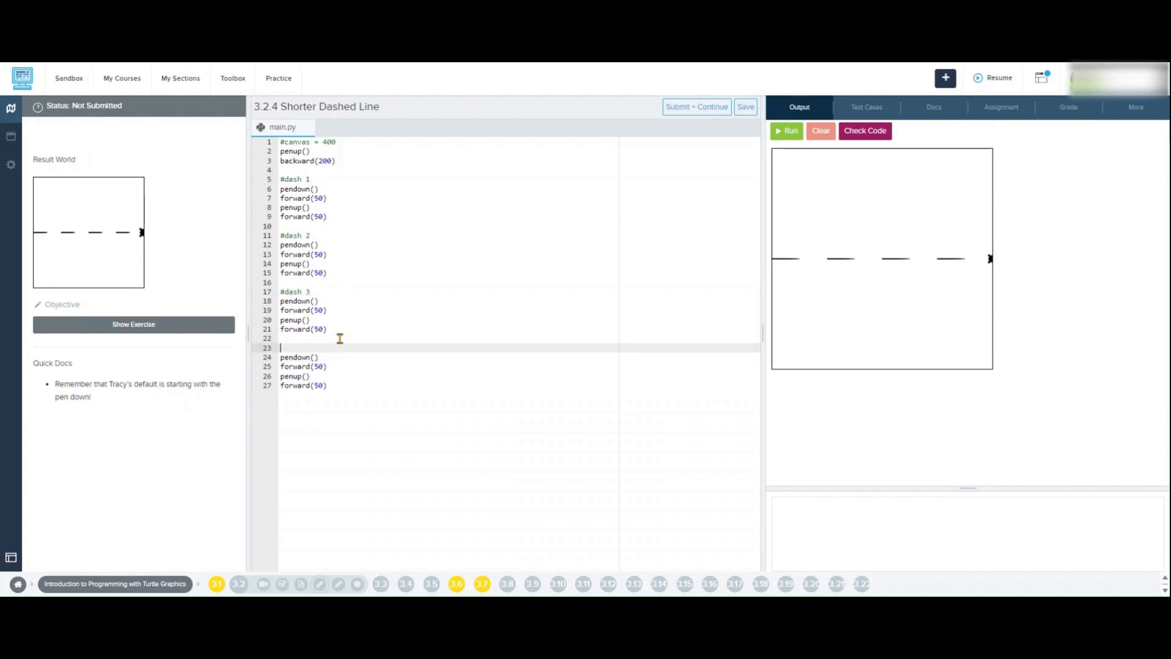
{"action": "type", "text": "#dash"}
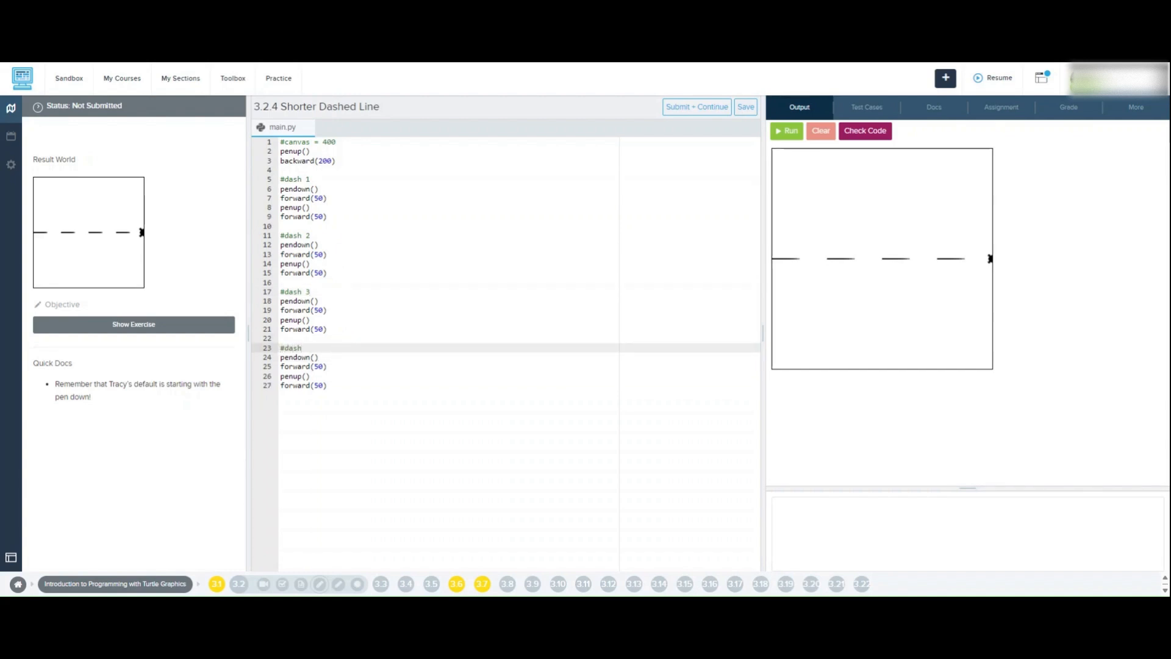
{"action": "type", "text": "4"}
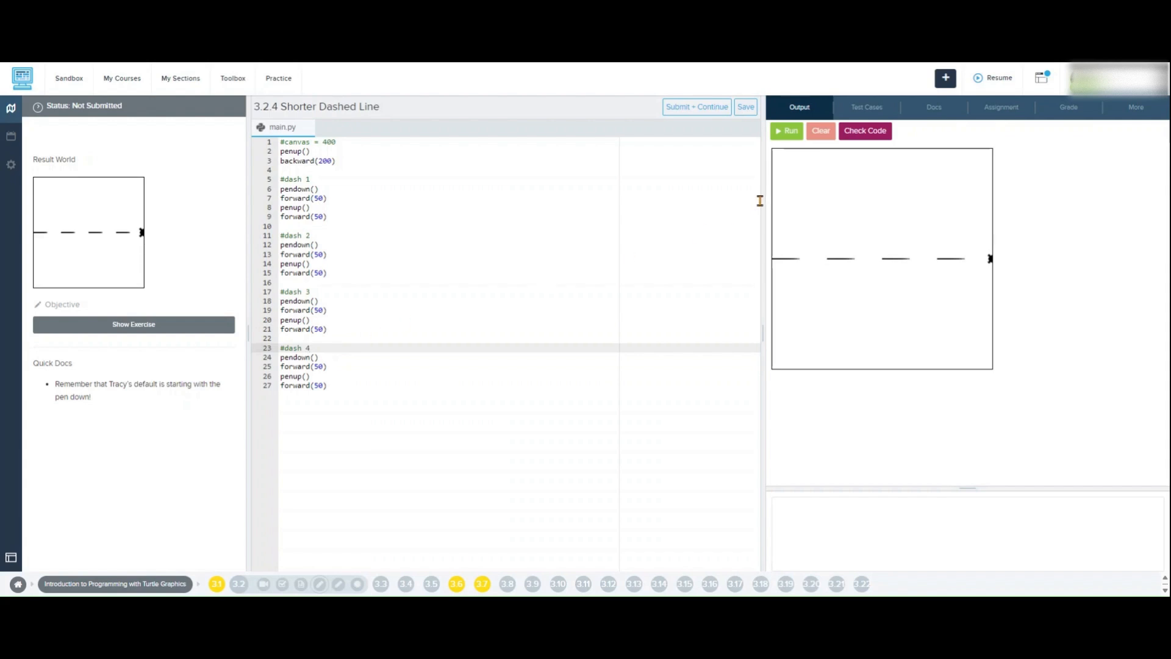
{"action": "left_click", "coordinate": [820, 131]}
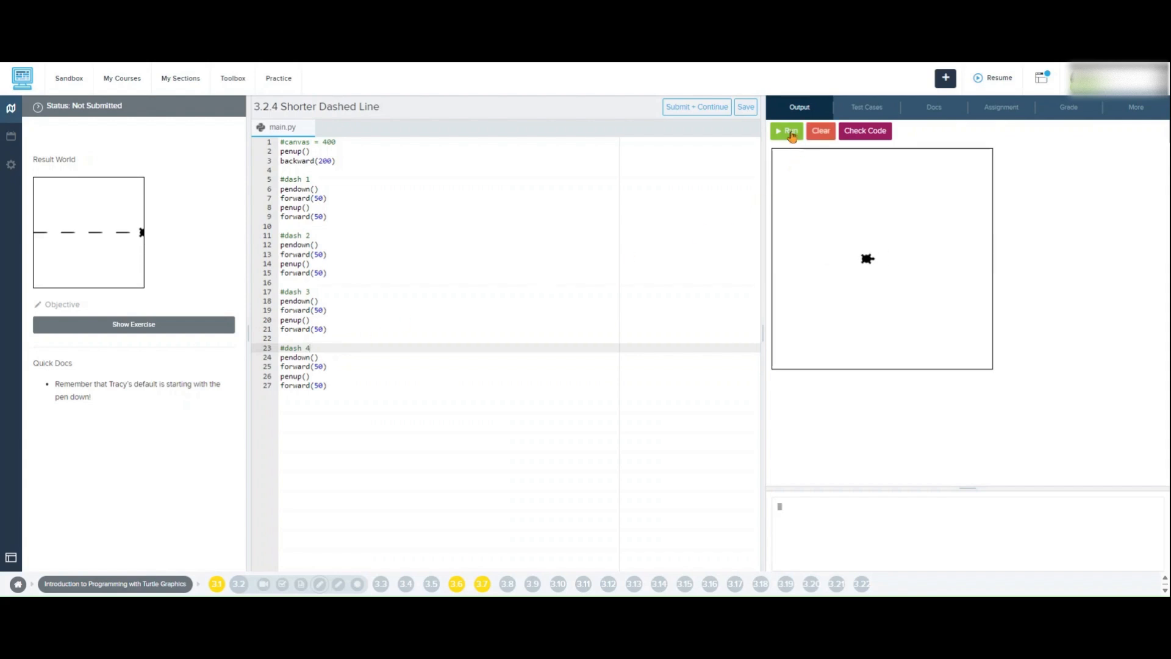
{"action": "left_click", "coordinate": [786, 131]}
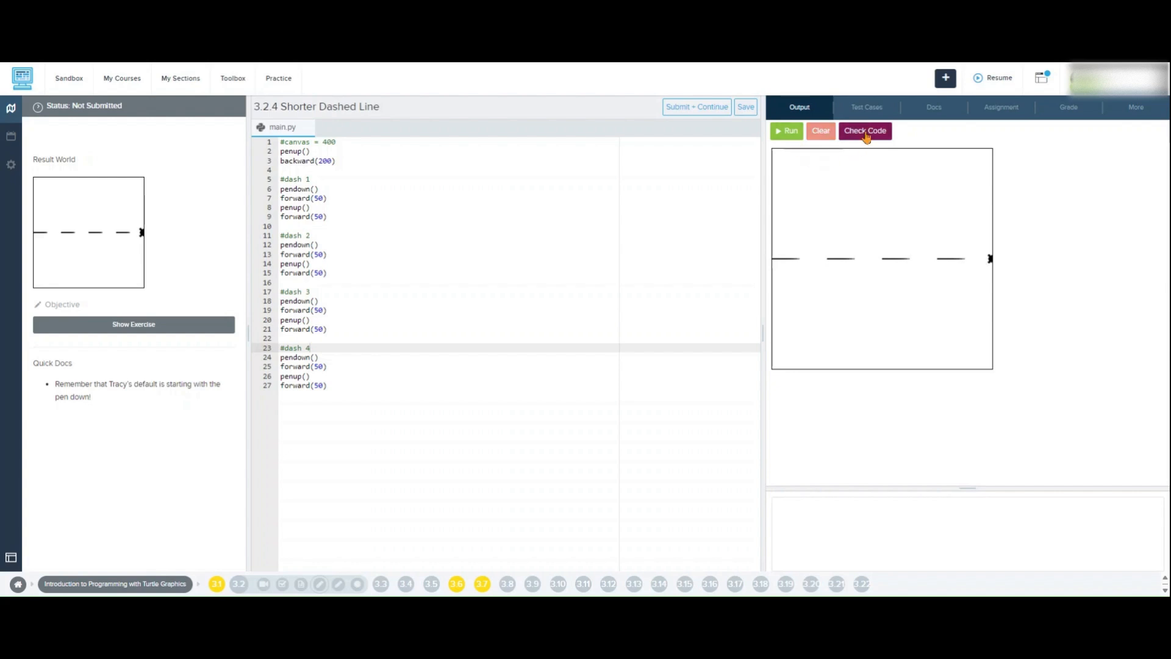
- Run Check Code, expand the penup, pendown, forward and backward 200 results, then view Output
{"action": "left_click", "coordinate": [866, 107]}
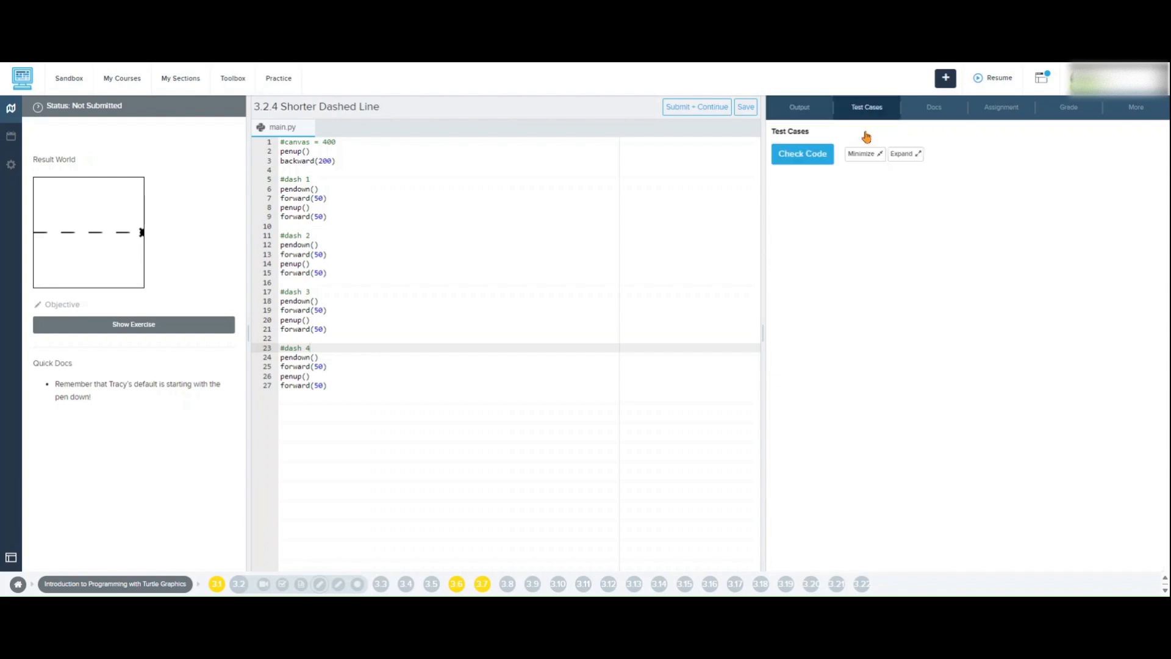
{"action": "left_click", "coordinate": [802, 153]}
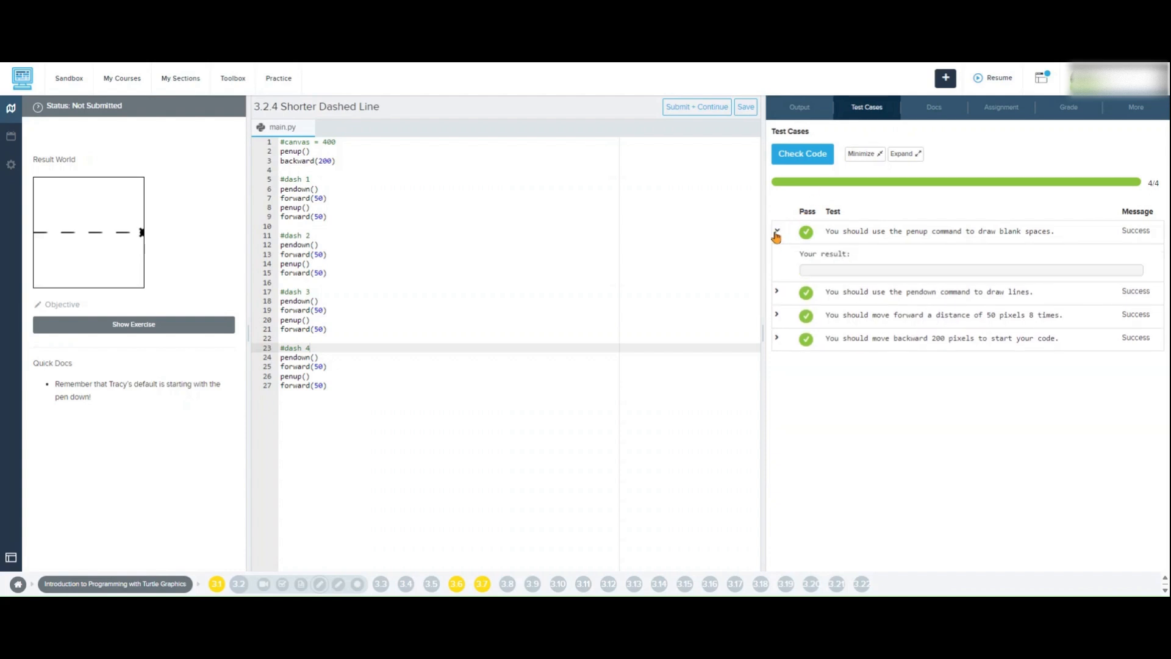
{"action": "left_click", "coordinate": [777, 295]}
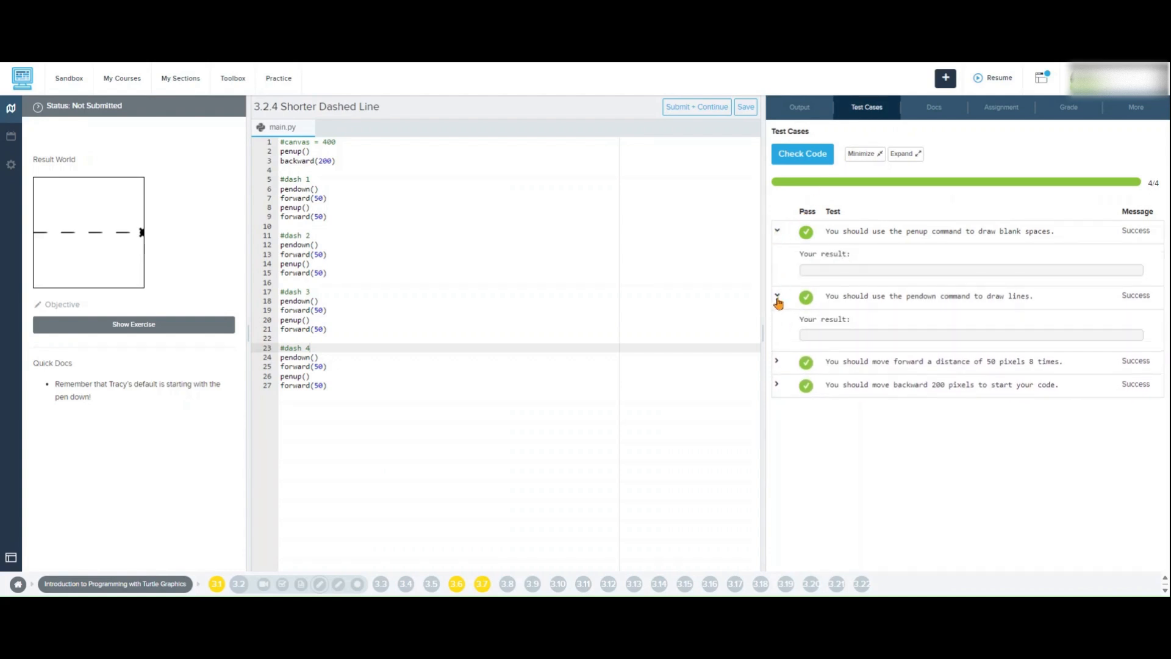
{"action": "left_click", "coordinate": [777, 362]}
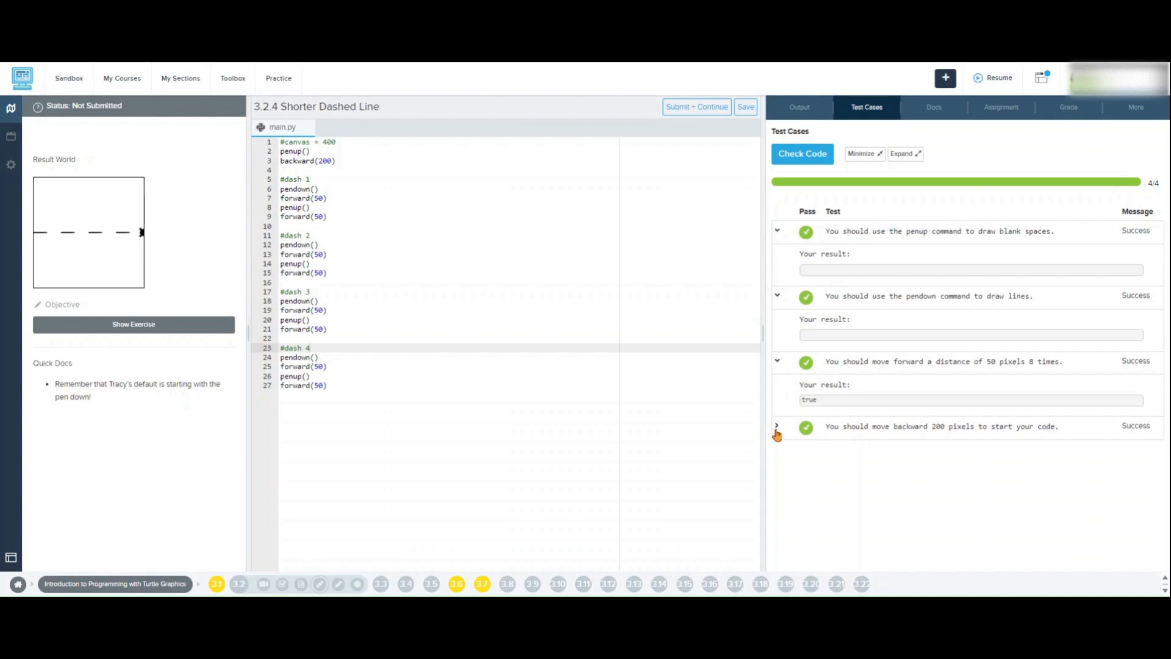
{"action": "left_click", "coordinate": [777, 427]}
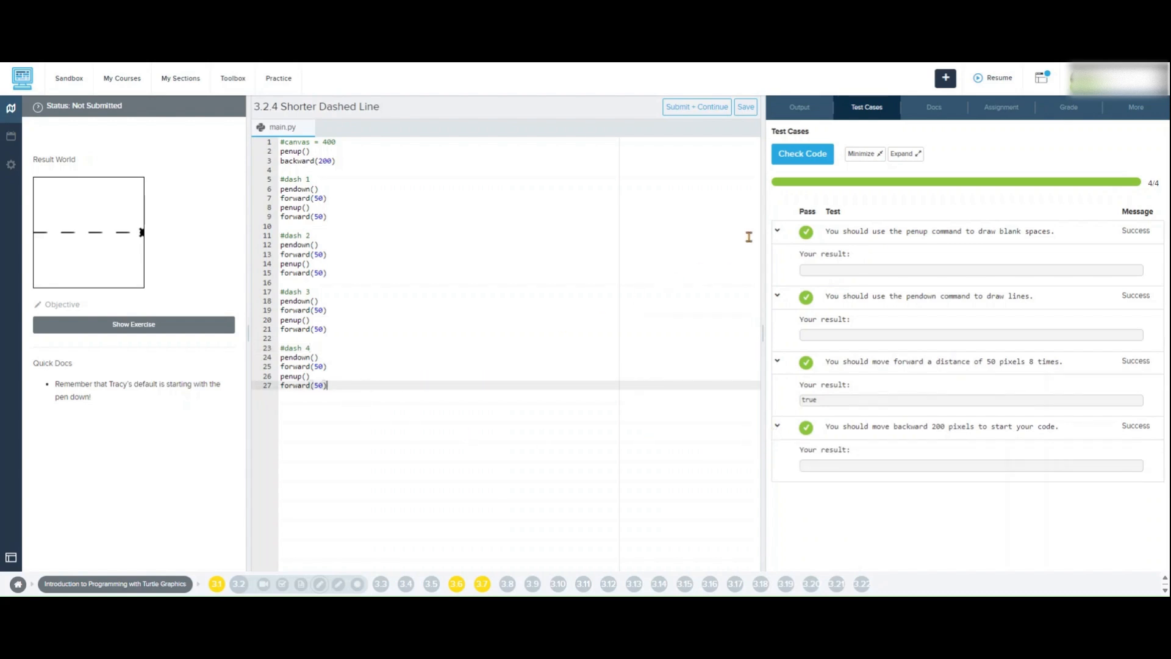
{"action": "left_click", "coordinate": [799, 106]}
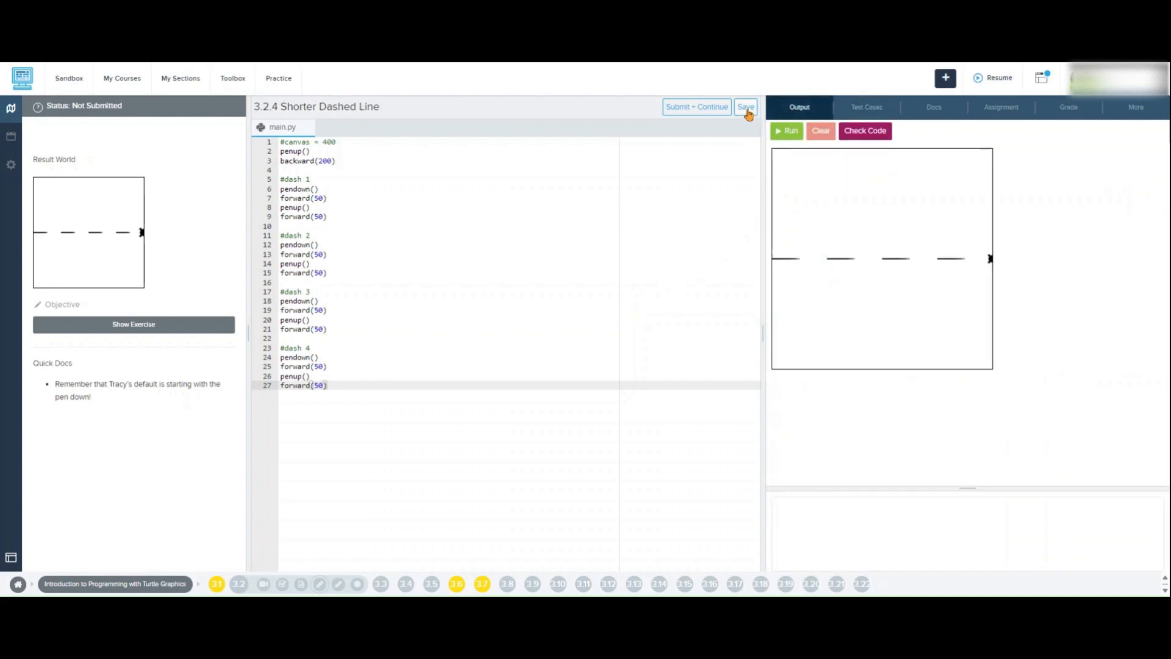
- Save the program and confirm Submit + Continue to submit the exercise
{"action": "left_click", "coordinate": [745, 106]}
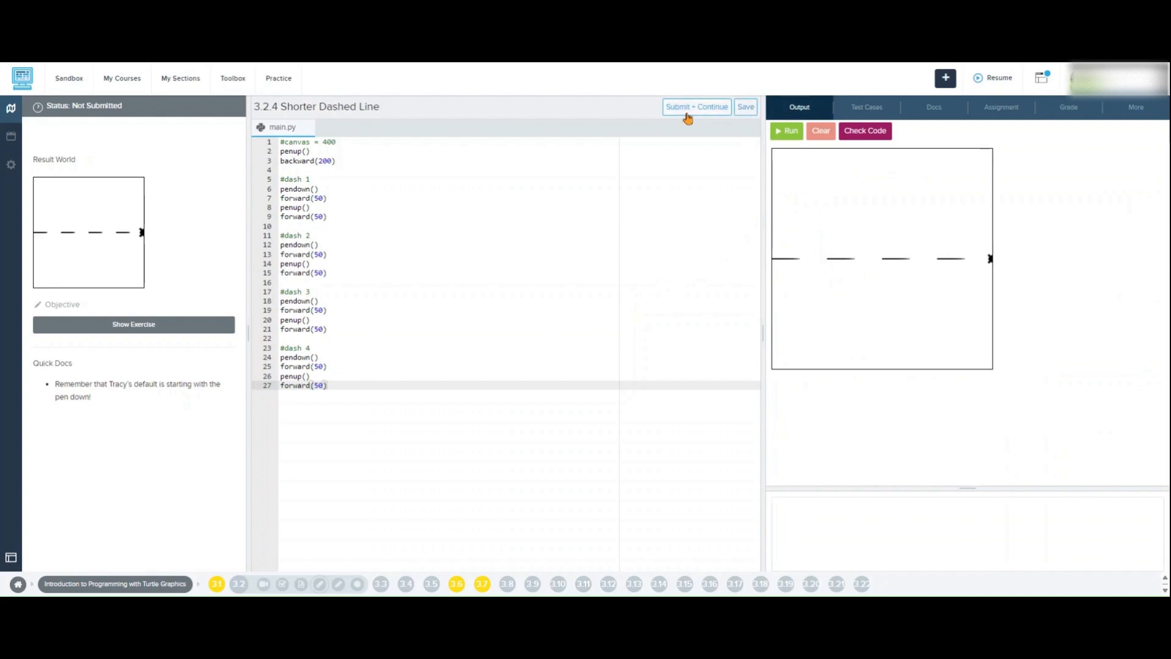
{"action": "left_click", "coordinate": [696, 106]}
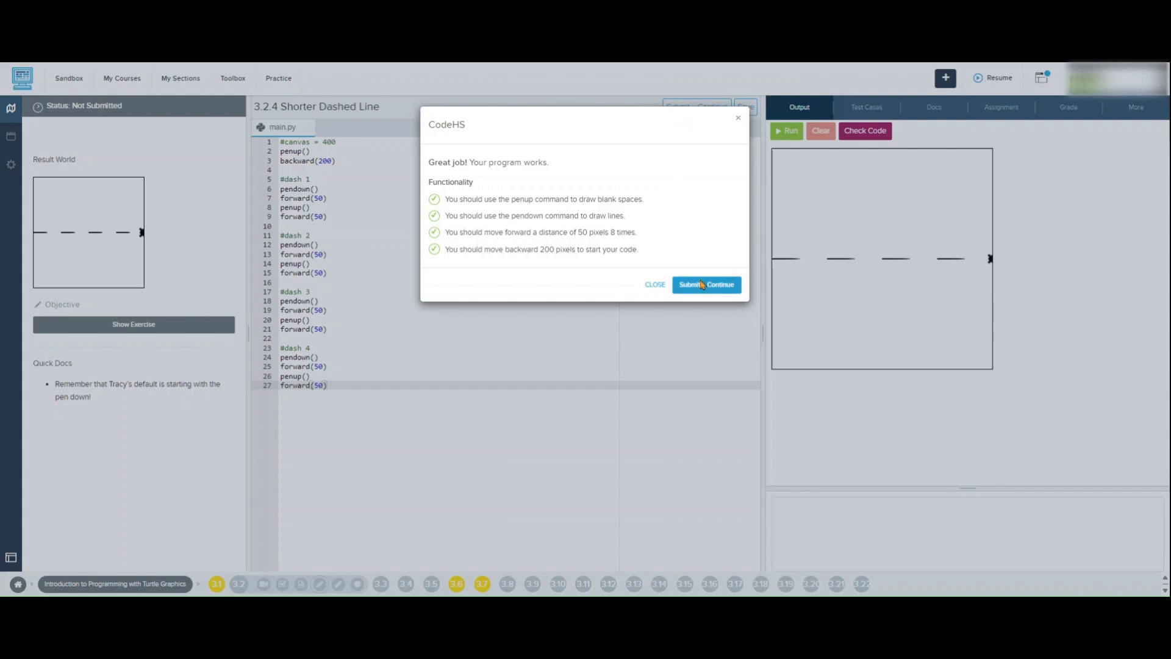
{"action": "left_click", "coordinate": [655, 285]}
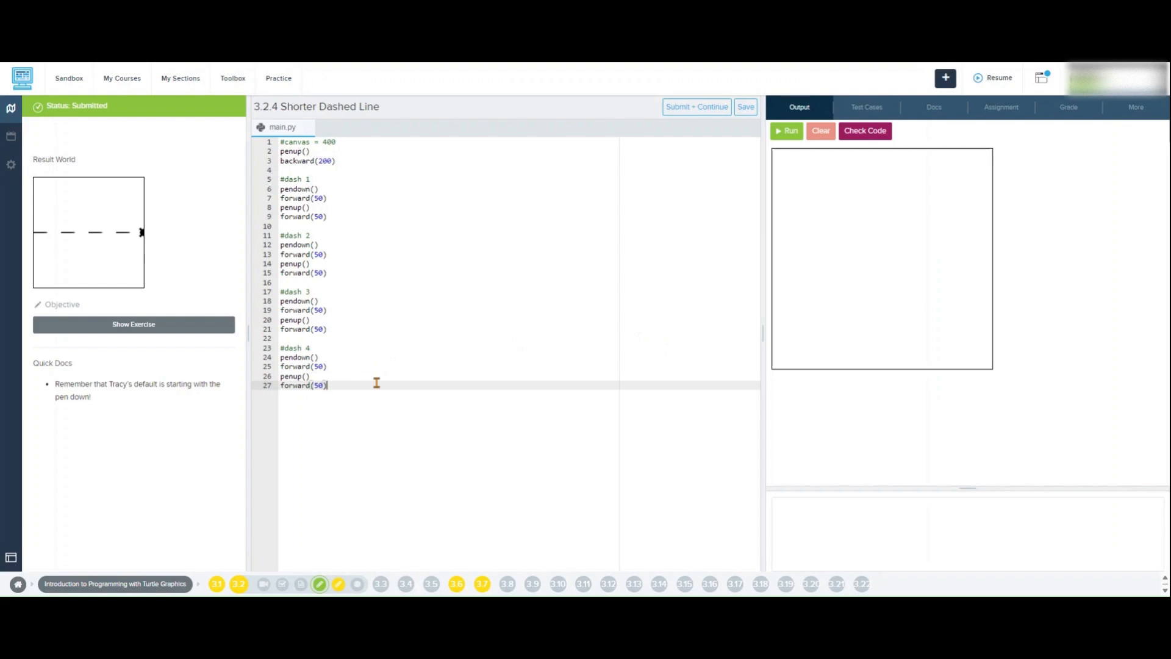
{"action": "mouse_move", "coordinate": [360, 276]}
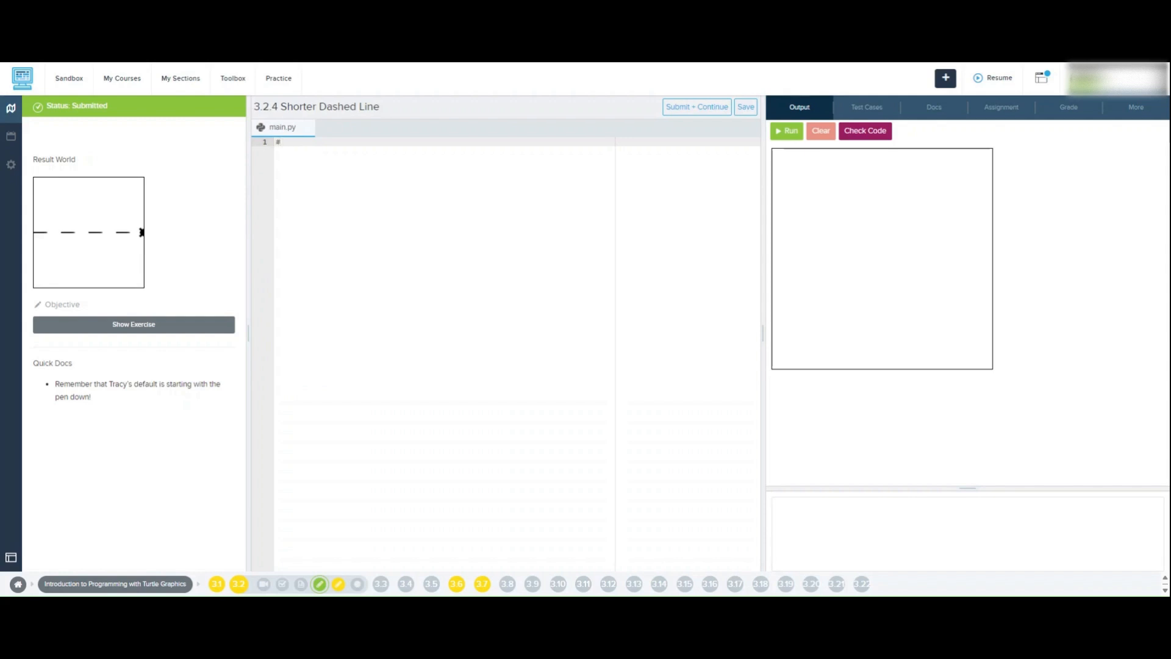
- Rewrite the code as just penup() and backward(200), with new blank lines below
{"action": "type", "text": "pen"}
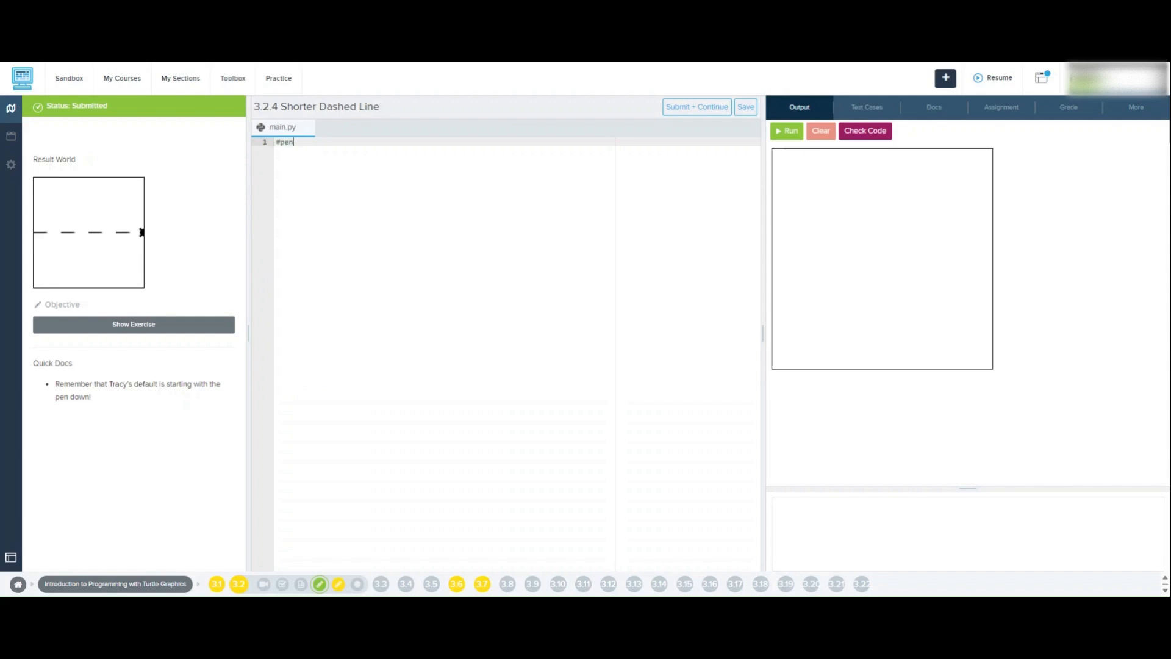
{"action": "type", "text": "up()"}
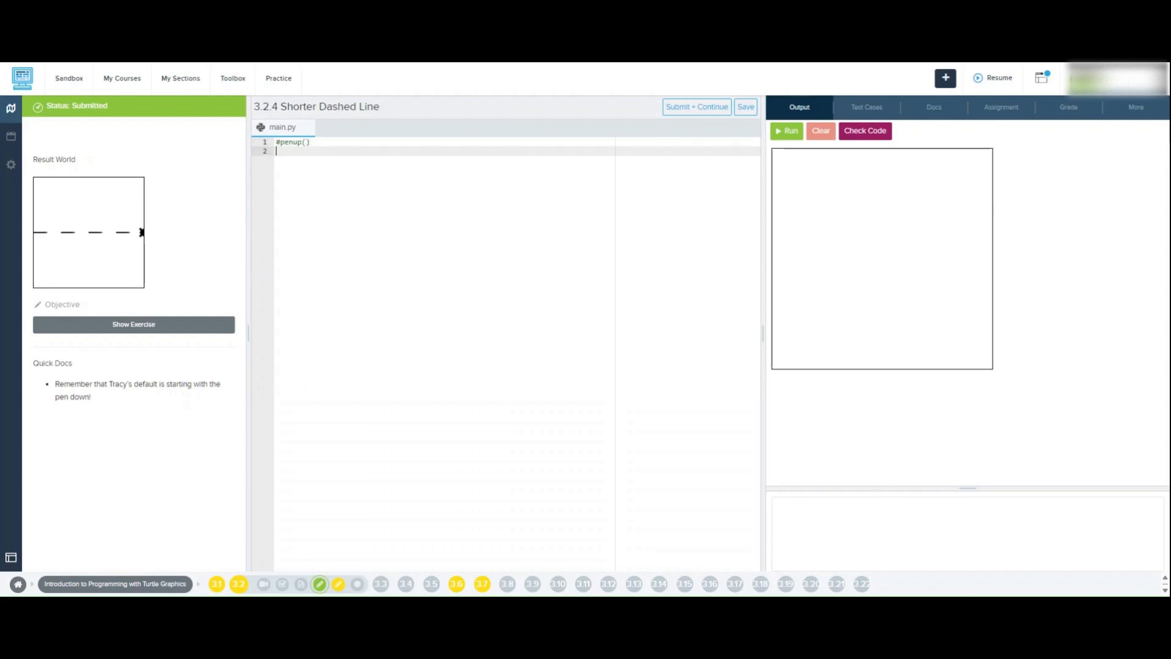
{"action": "type", "text": "#"}
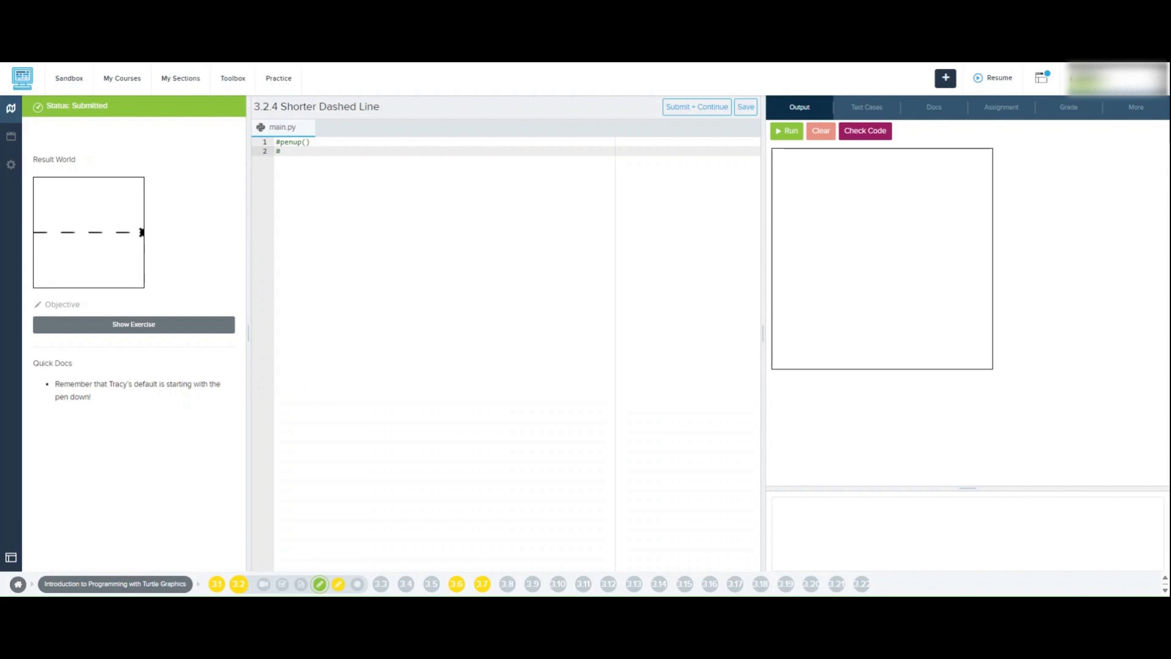
{"action": "type", "text": "backward"}
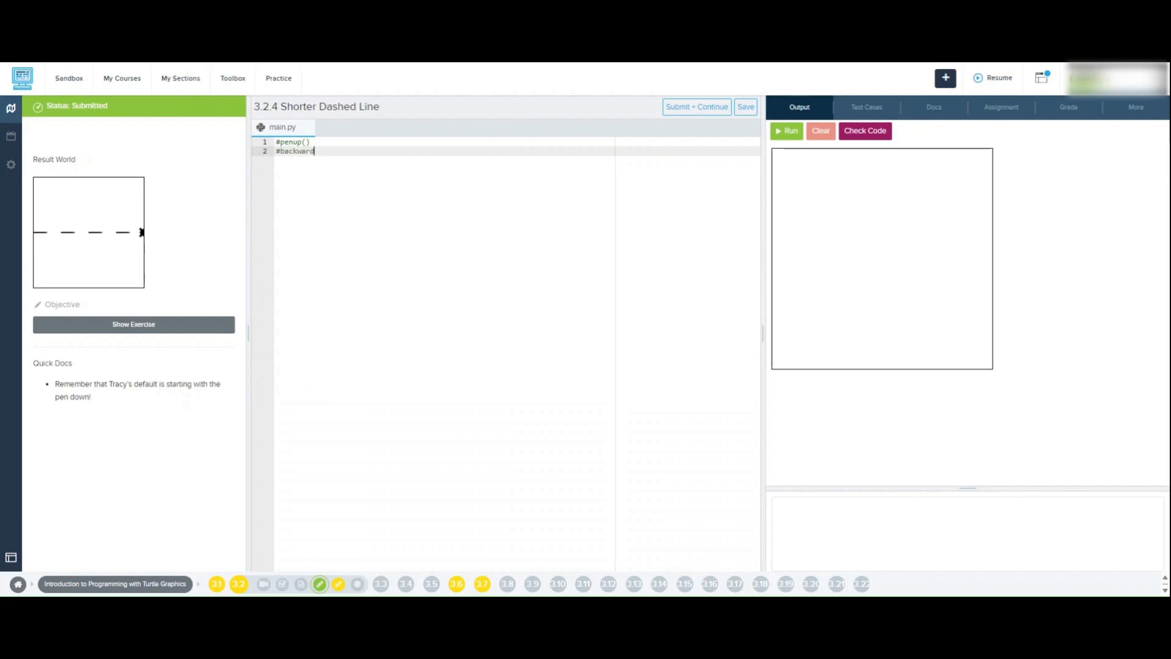
{"action": "type", "text": "(200)"}
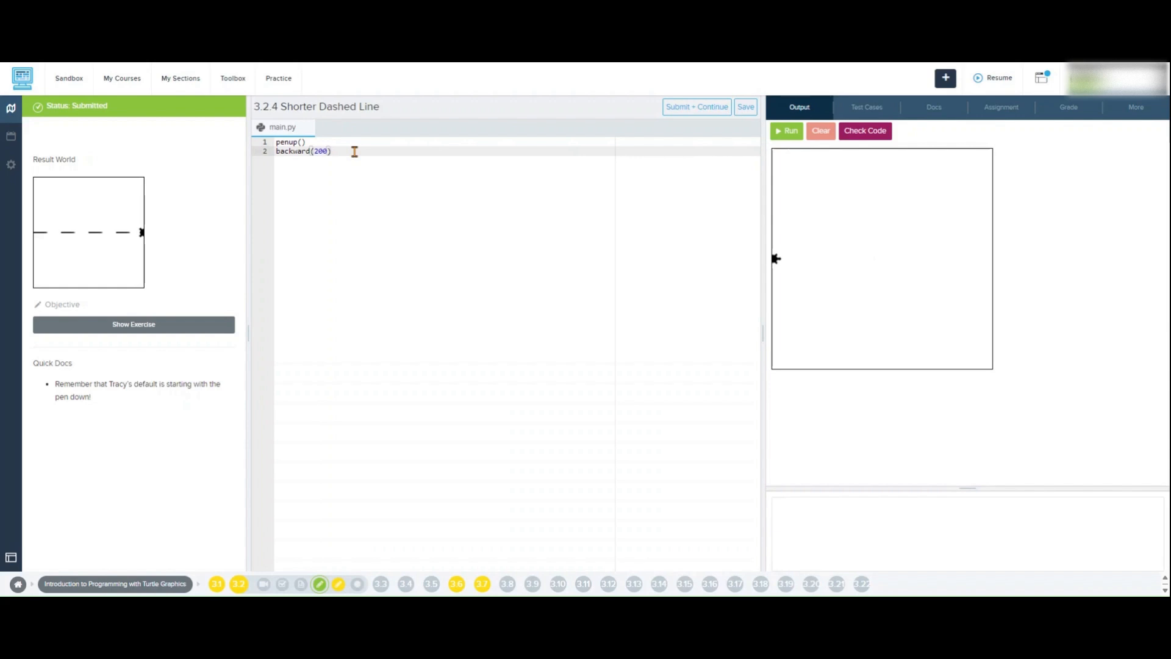
{"action": "key", "text": "Enter"}
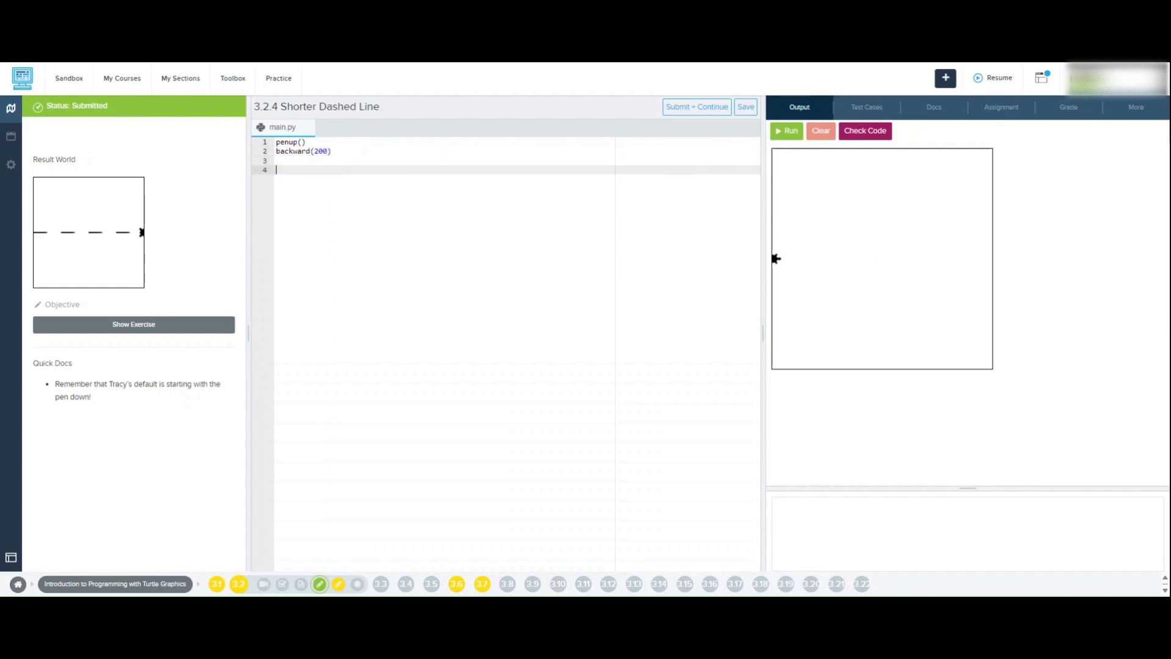
- Add the comment '#for loop for the commands' and a pendown() line beneath it
{"action": "type", "text": "#for"}
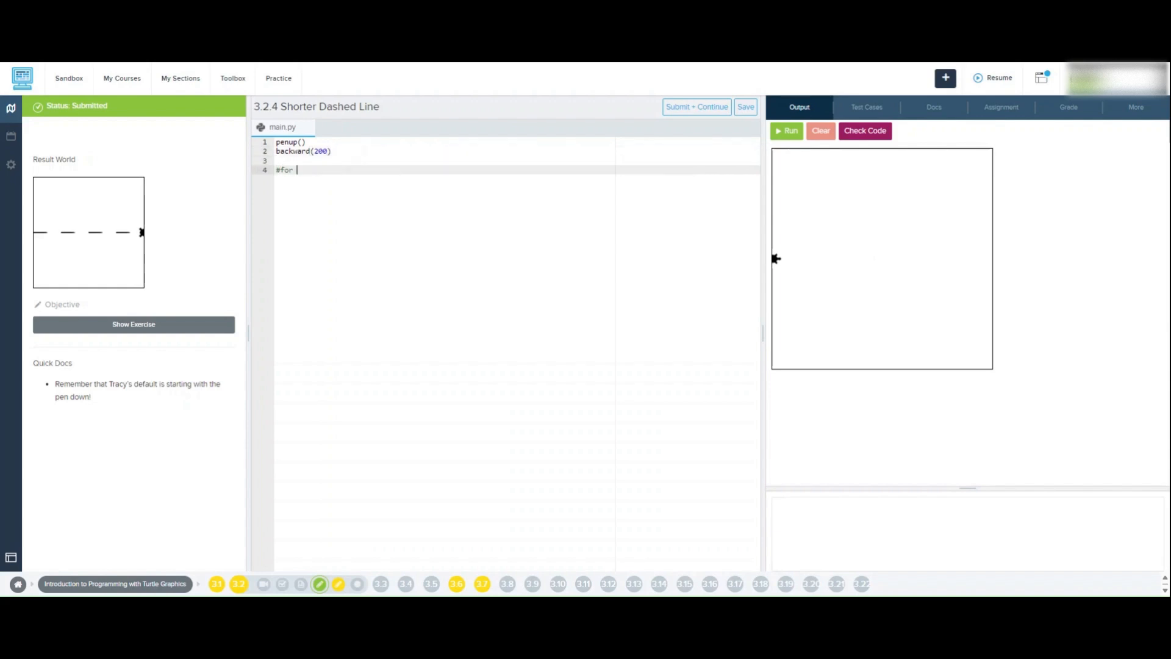
{"action": "type", "text": "loop for the"}
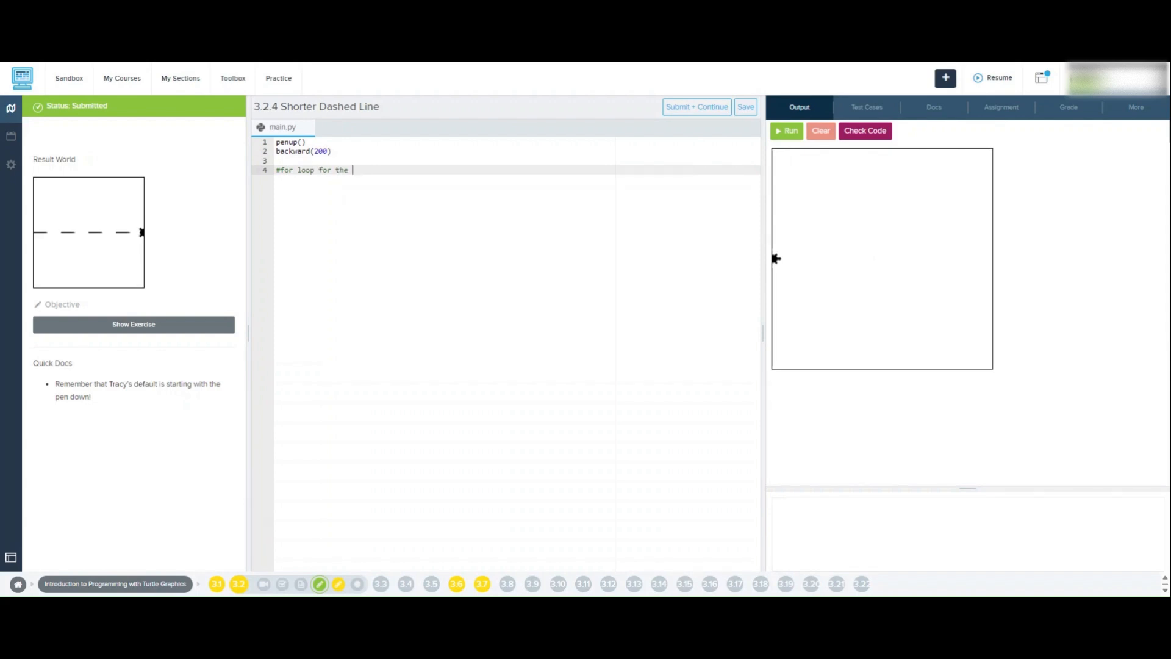
{"action": "type", "text": "com"}
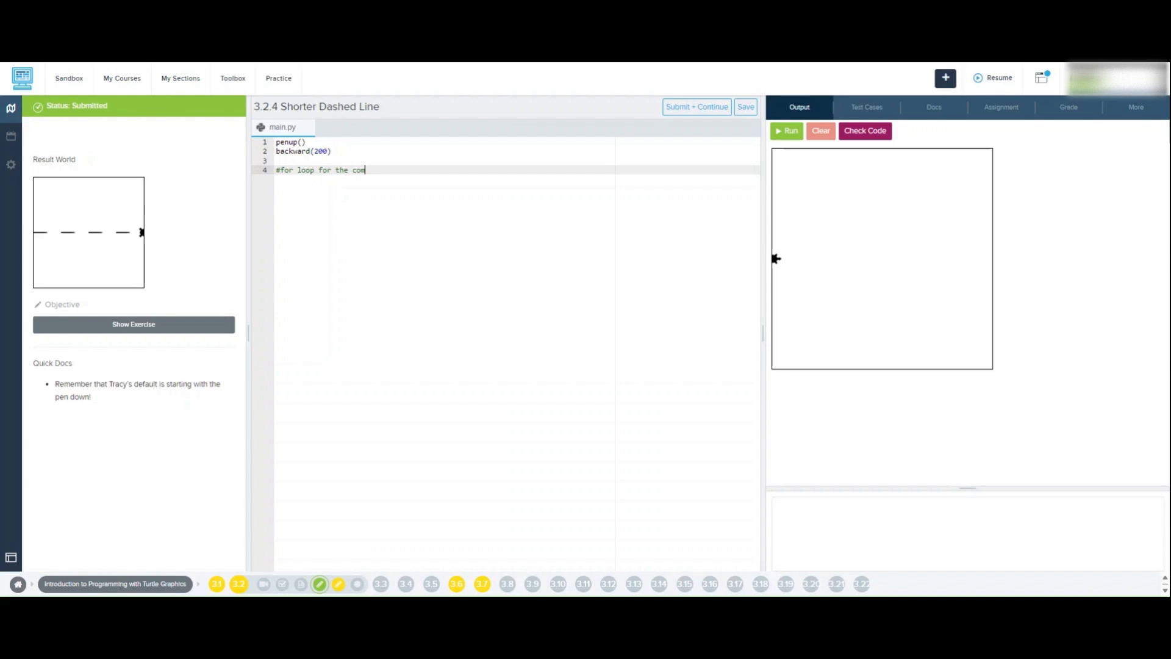
{"action": "type", "text": "ands"}
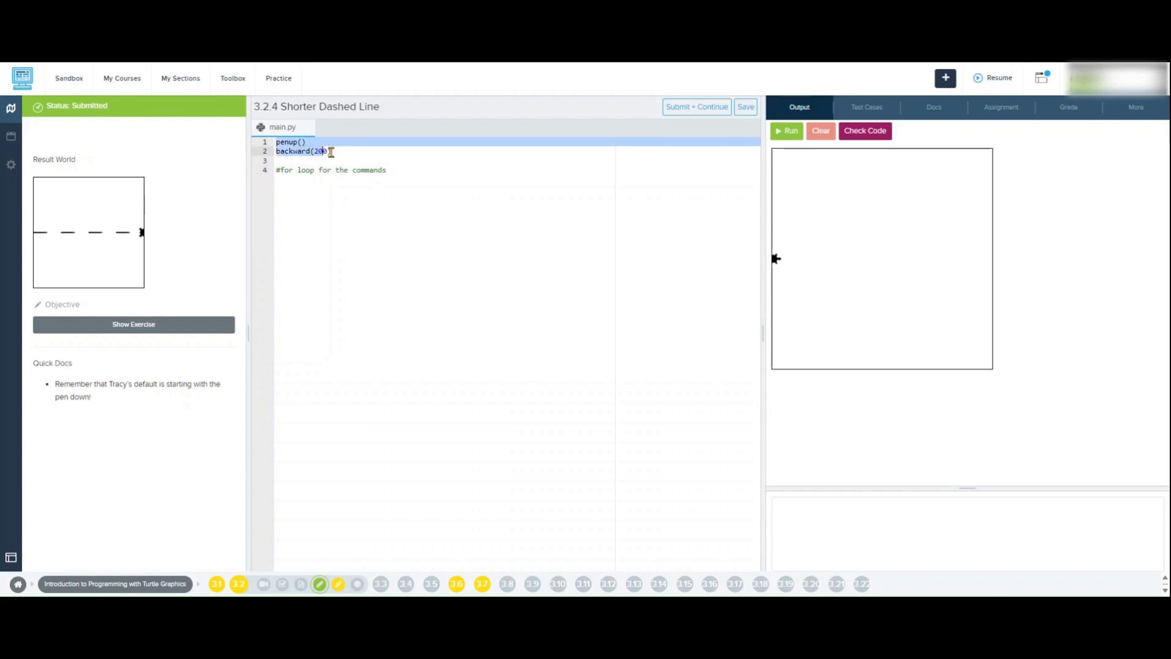
{"action": "mouse_move", "coordinate": [673, 179]}
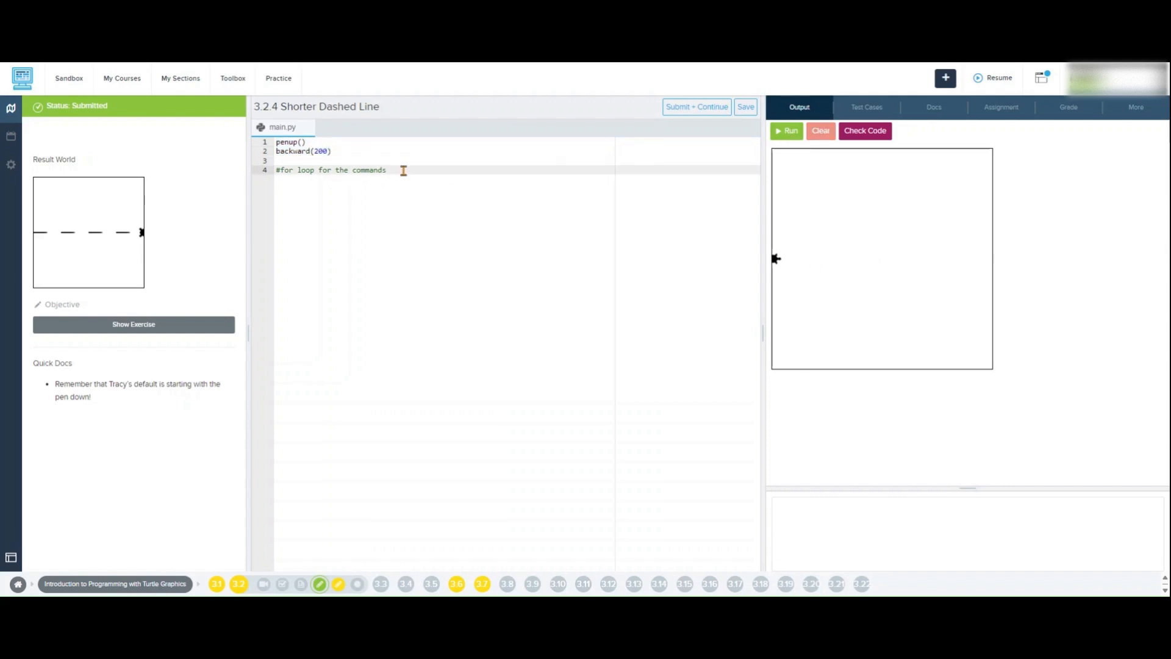
{"action": "key", "text": "enter"}
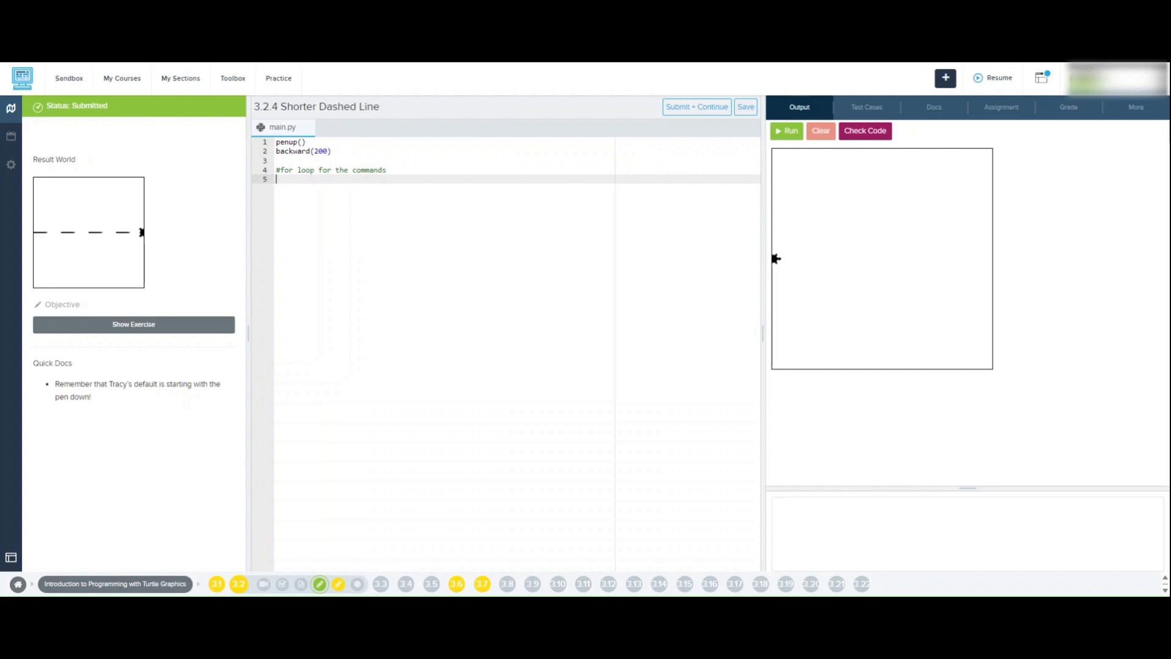
{"action": "left_click", "coordinate": [390, 169]}
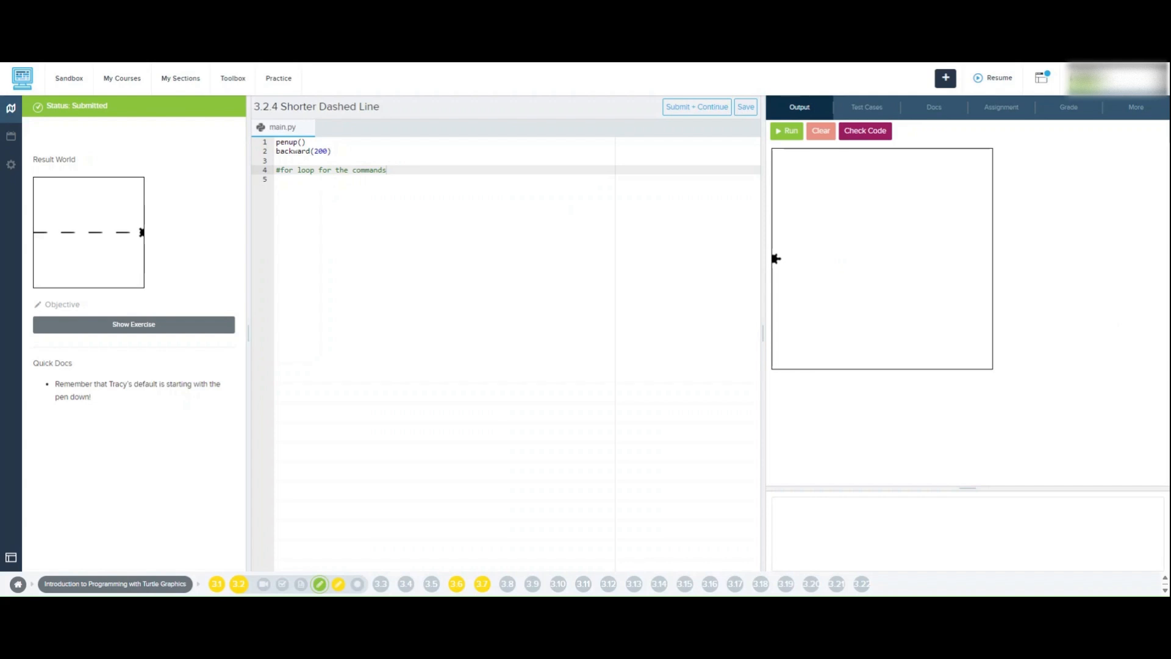
{"action": "type", "text": "pendown()"}
{"action": "type", "text": "#penup("}
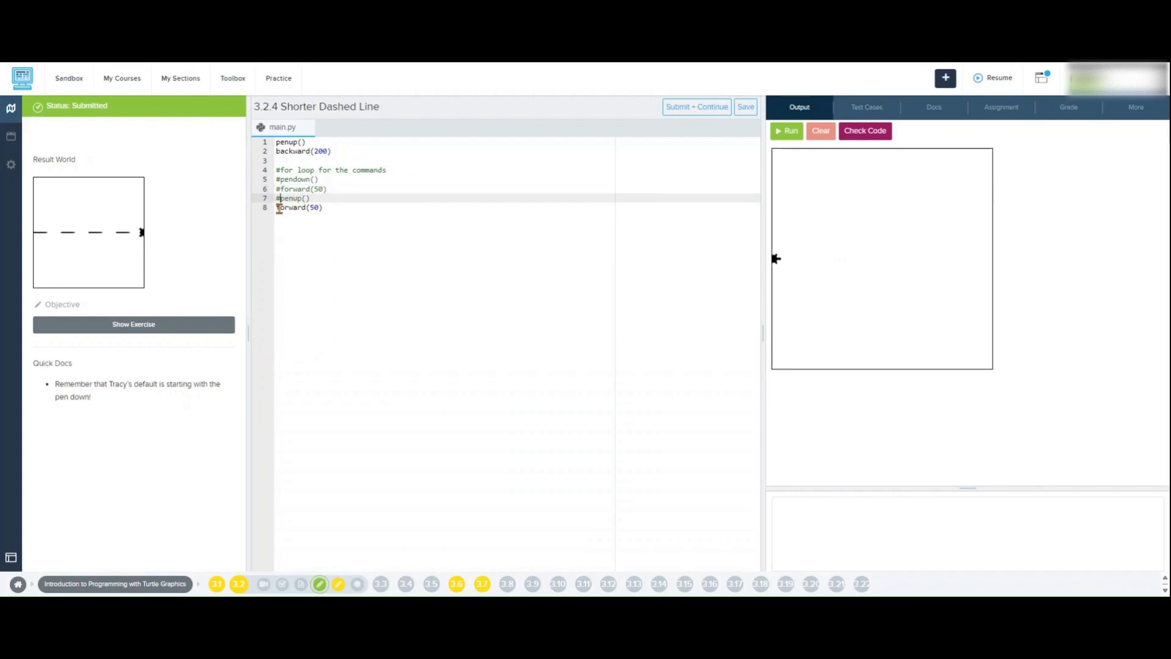
- Write the 'for i in range(4)' loop header and select the dash commands beneath it
{"action": "type", "text": "#"}
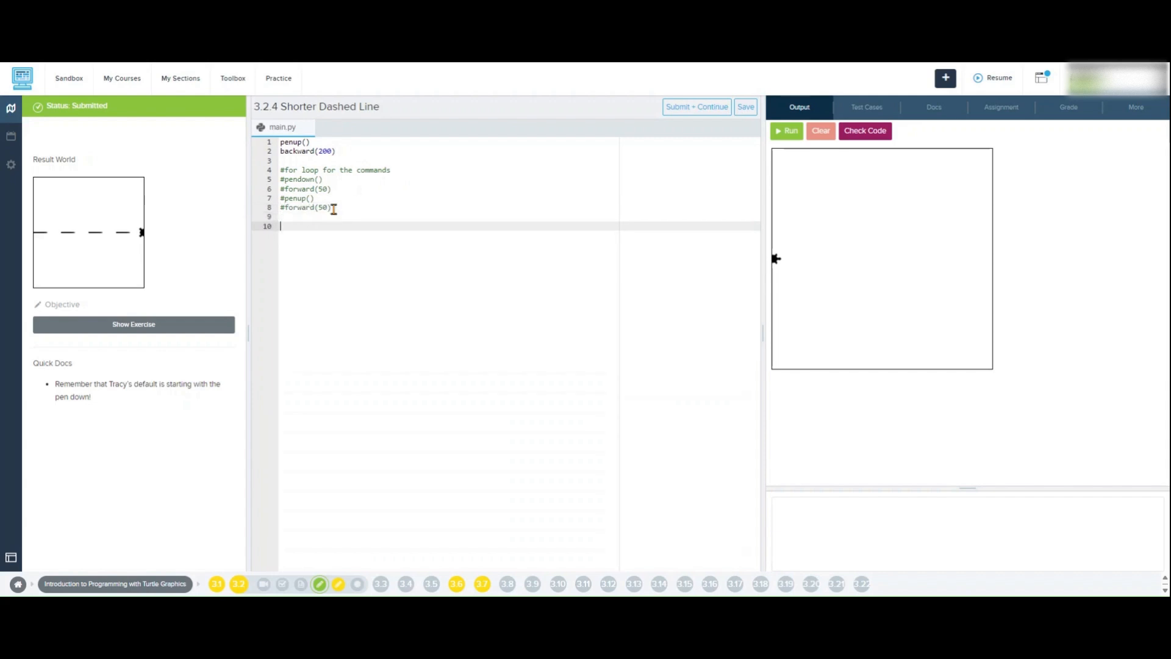
{"action": "type", "text": "for"}
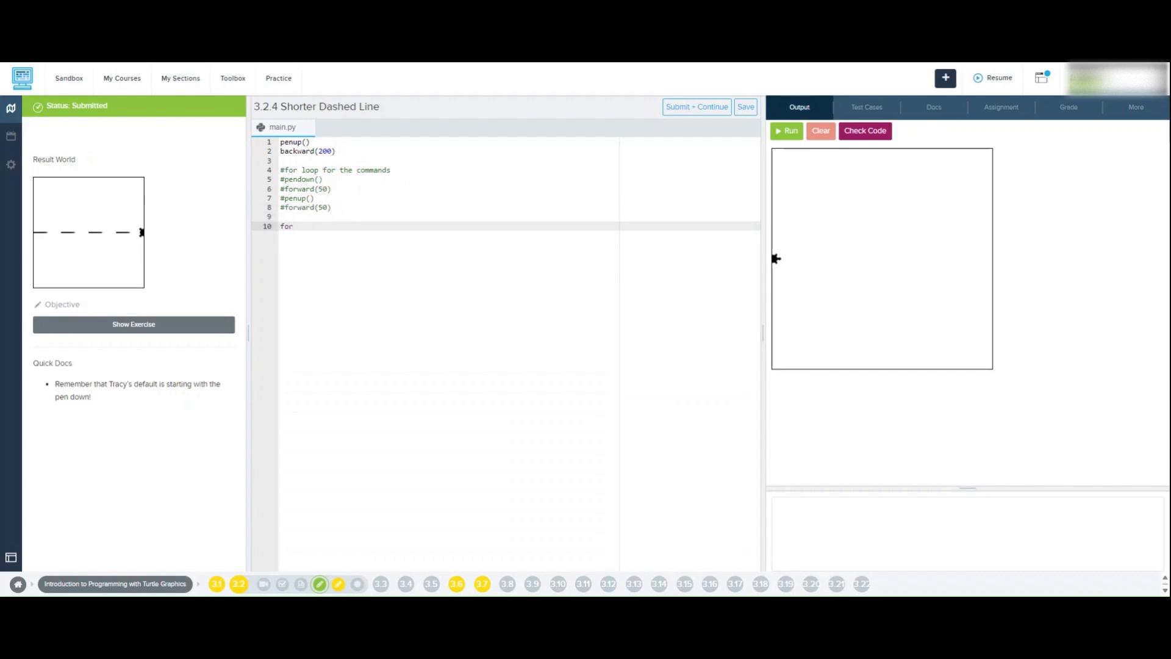
{"action": "type", "text": "i in"}
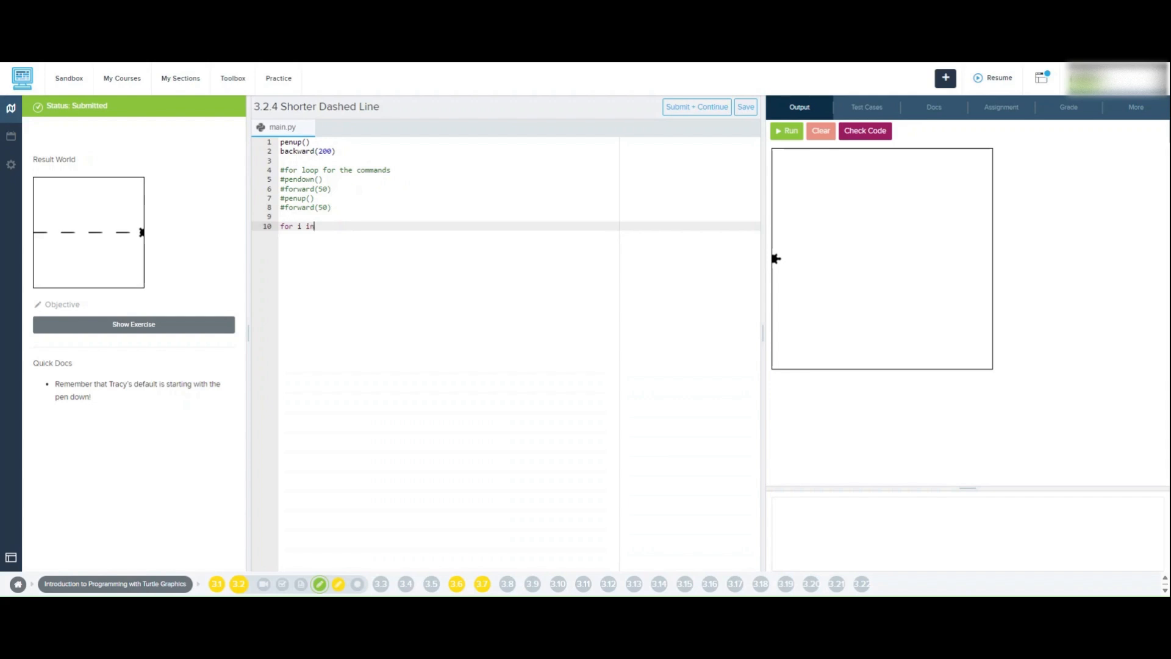
{"action": "type", "text": "range"}
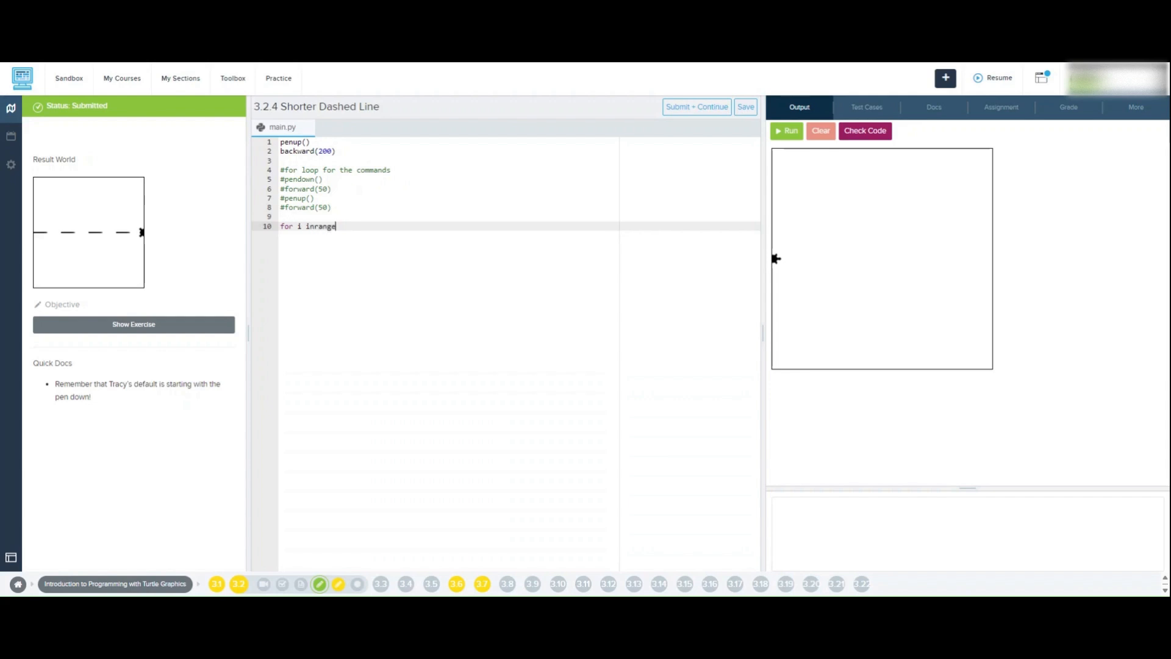
{"action": "type", "text": "(4)"}
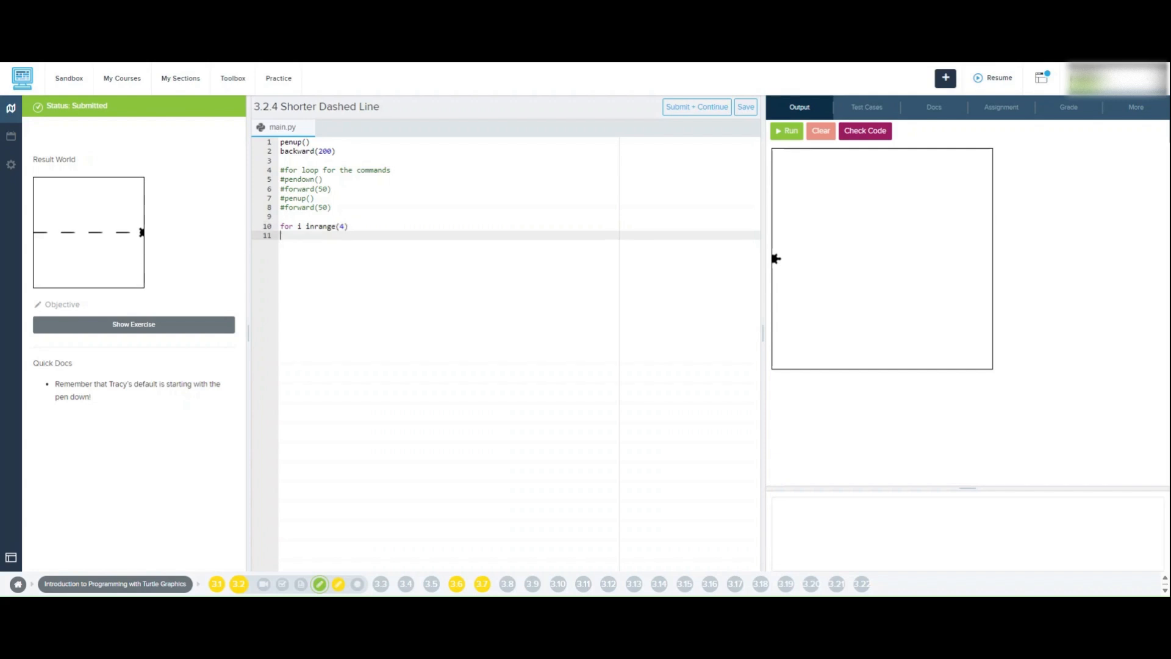
{"action": "left_click_drag", "start_coordinate": [282, 180], "coordinate": [332, 208]}
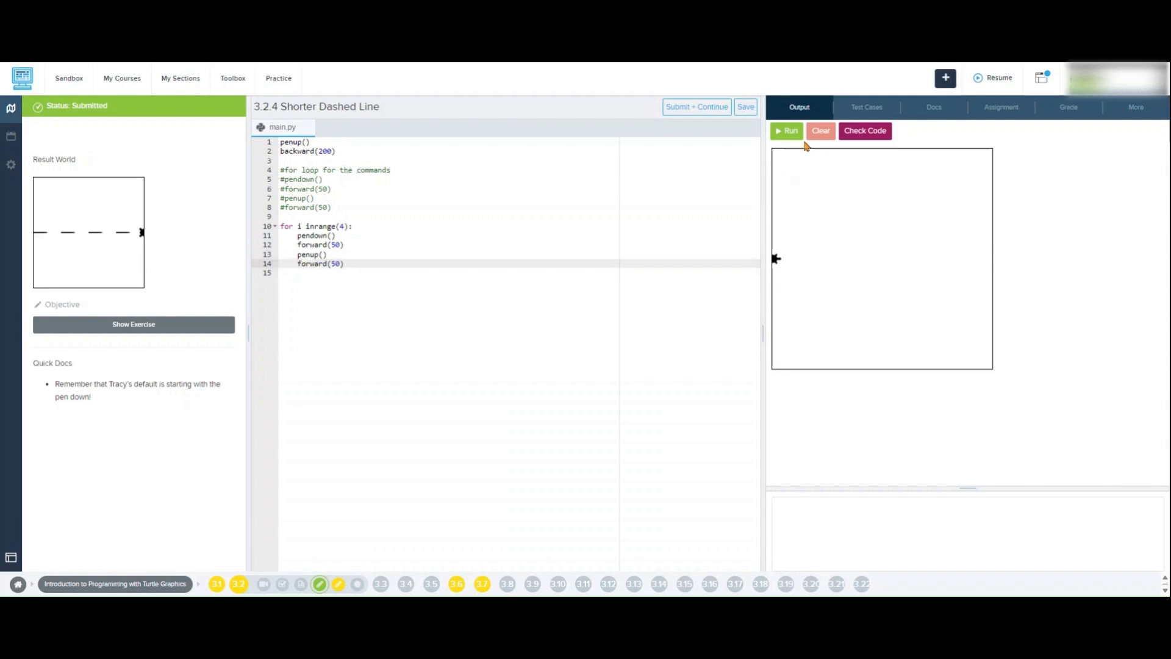
- Run the loop program and dismiss the line 10 ParseError popup
{"action": "left_click", "coordinate": [786, 131]}
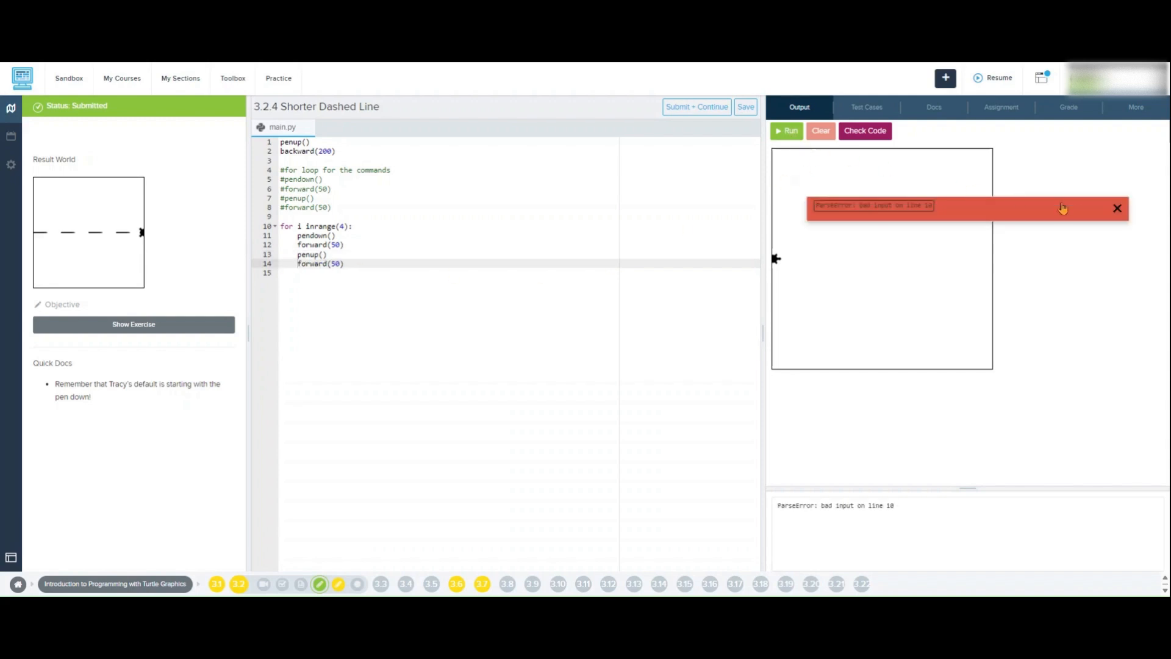
{"action": "left_click", "coordinate": [1117, 207]}
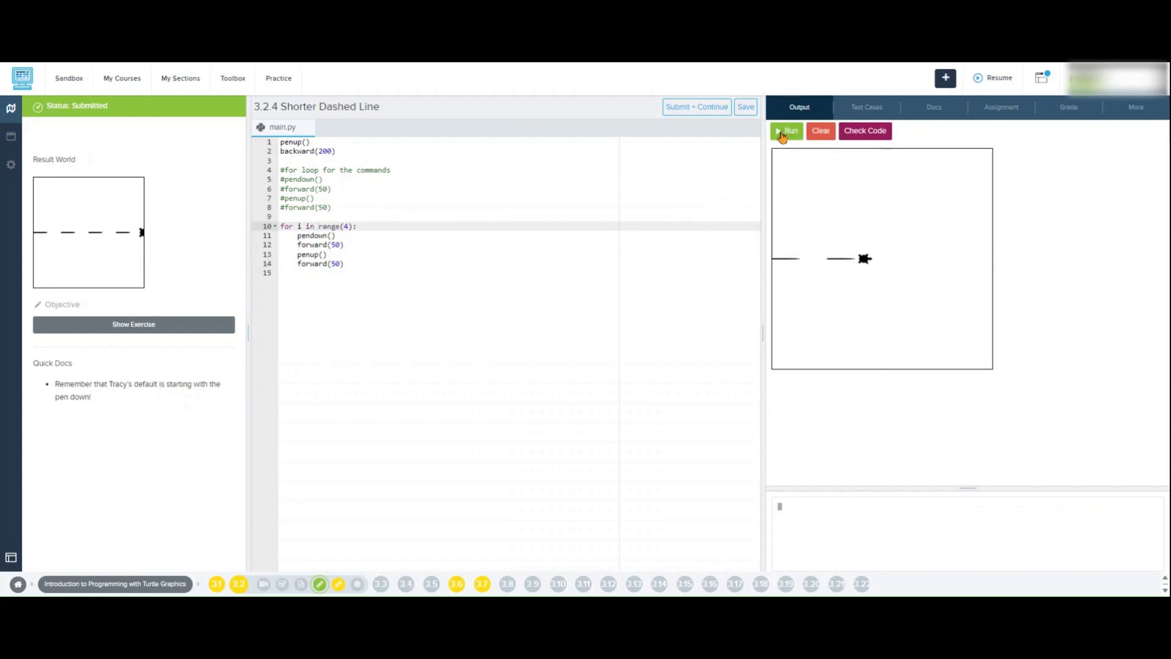
- Run the corrected loop to draw four dashes, then Check Code for 4/4 passing tests
{"action": "left_click", "coordinate": [786, 131]}
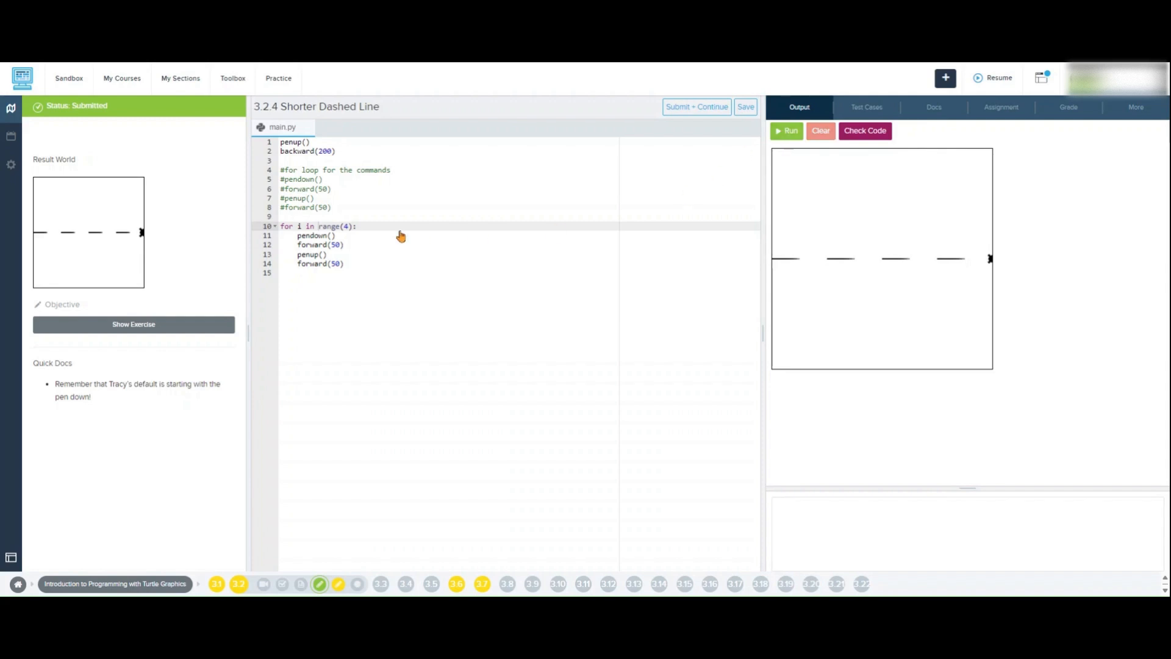
{"action": "left_click_drag", "start_coordinate": [283, 227], "coordinate": [344, 263]}
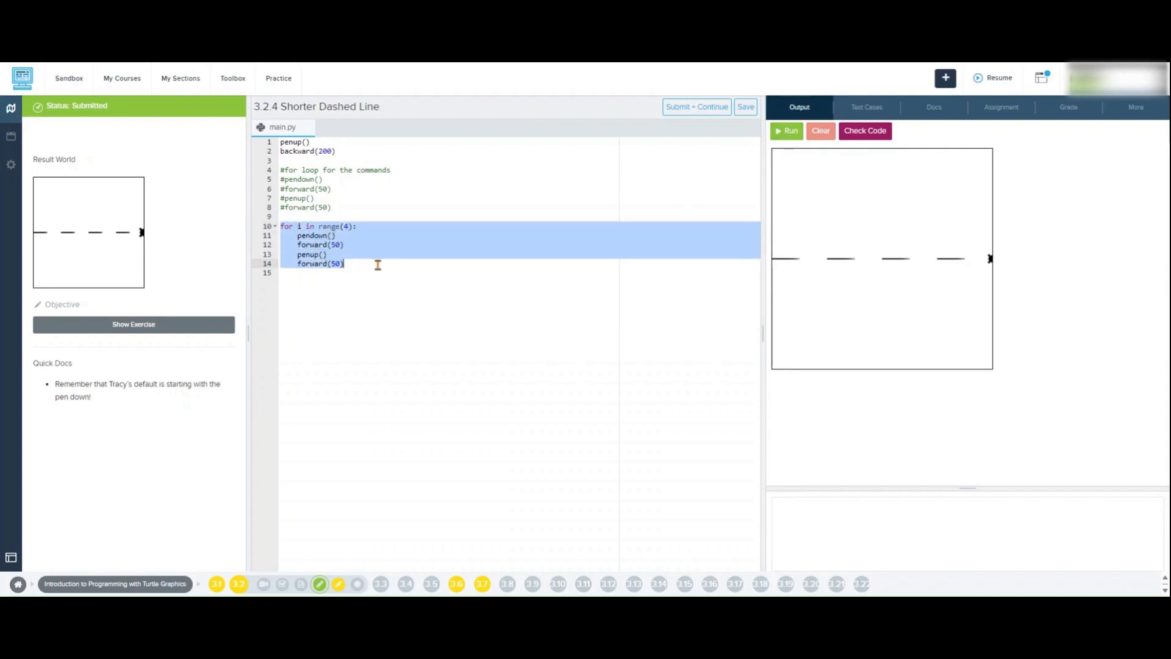
{"action": "mouse_move", "coordinate": [375, 274]}
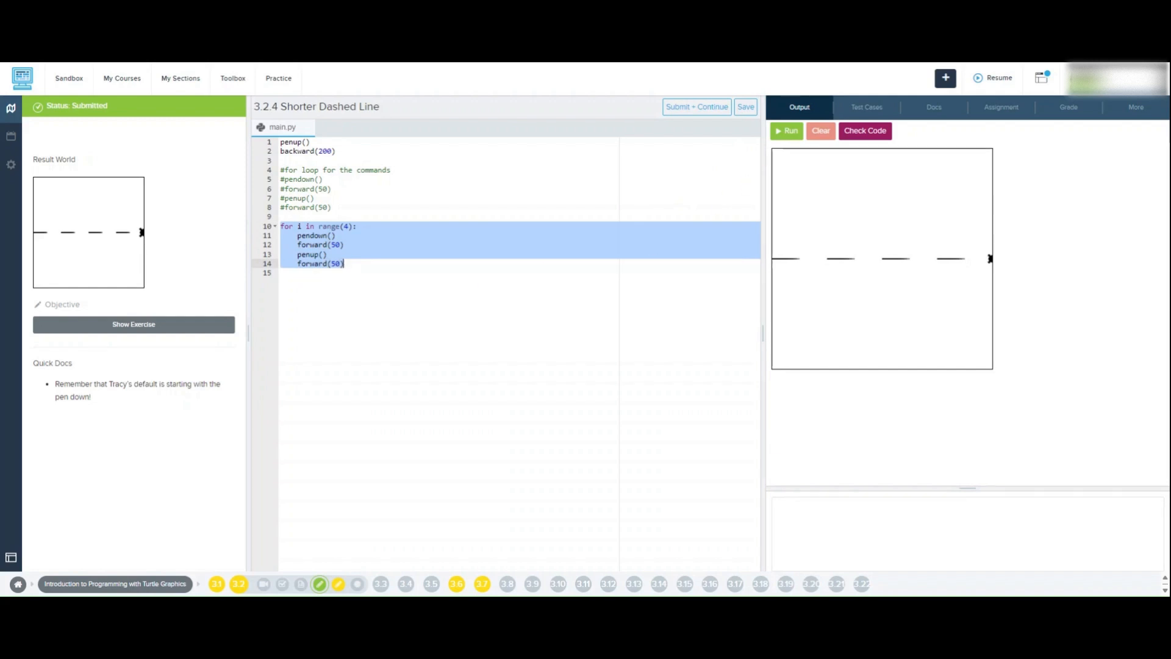
{"action": "left_click", "coordinate": [864, 130]}
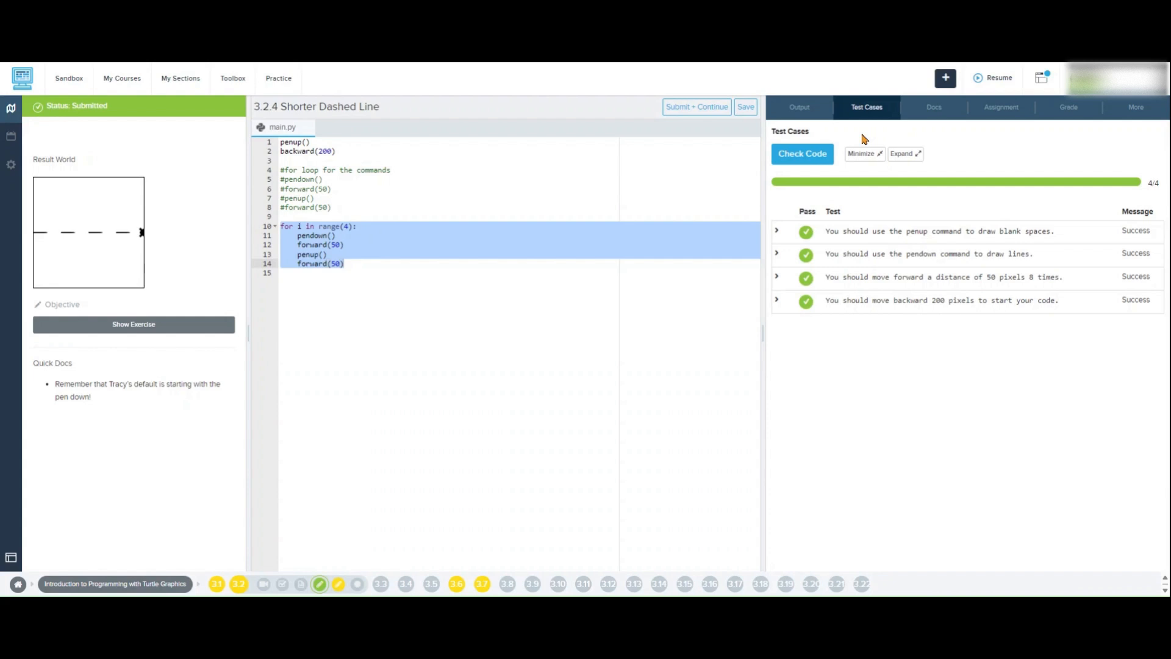
{"action": "mouse_move", "coordinate": [865, 139]}
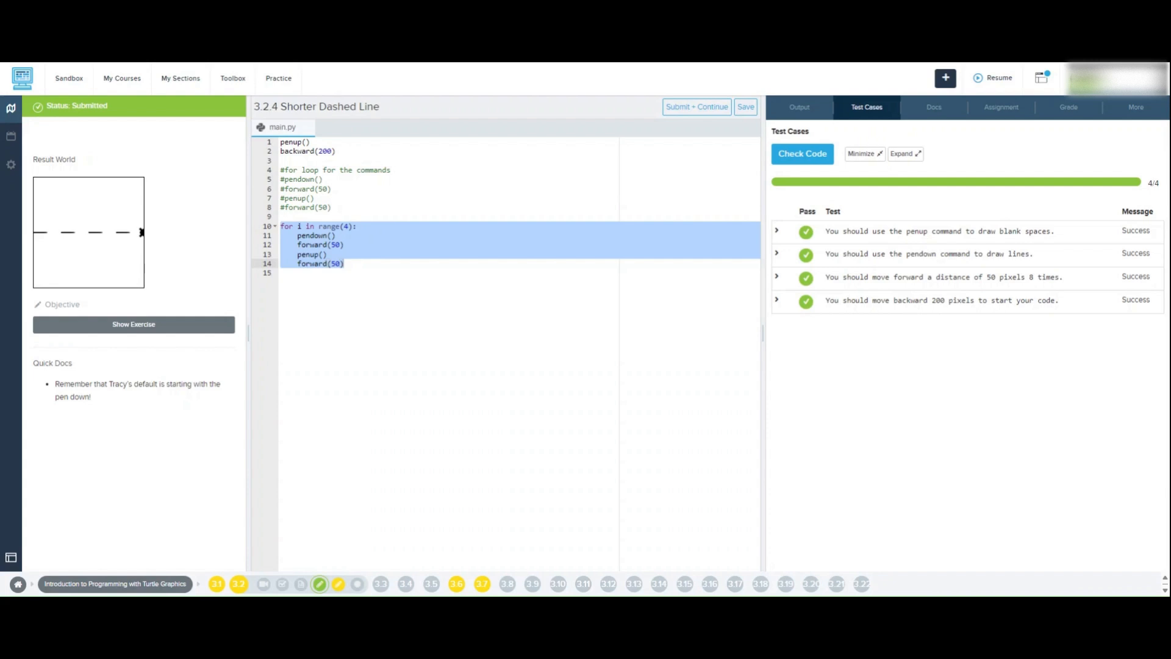